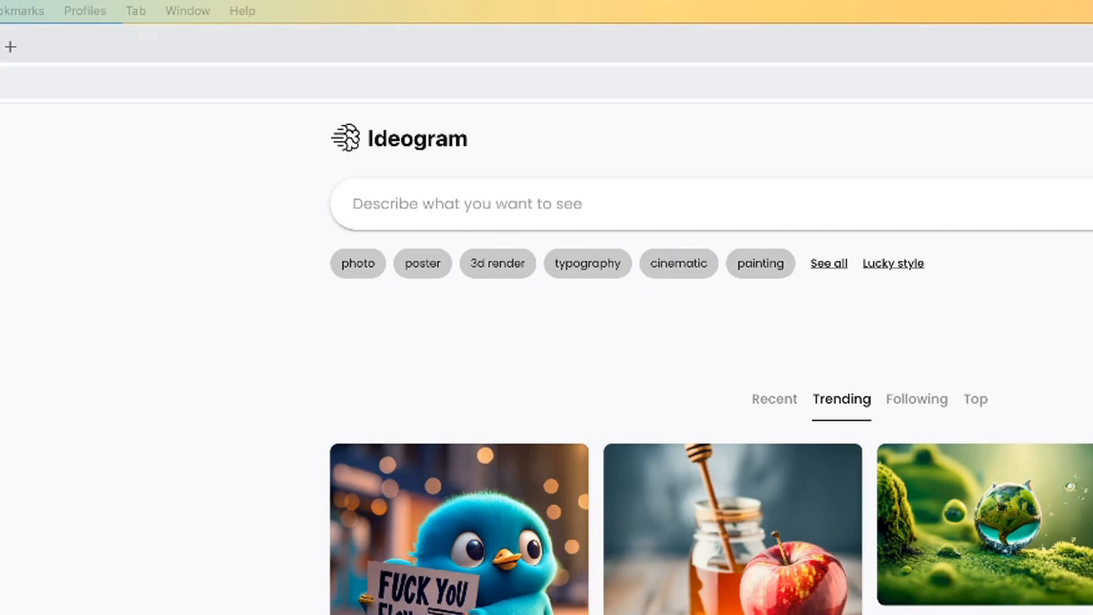
pyautogui.moveTo(429, 157)
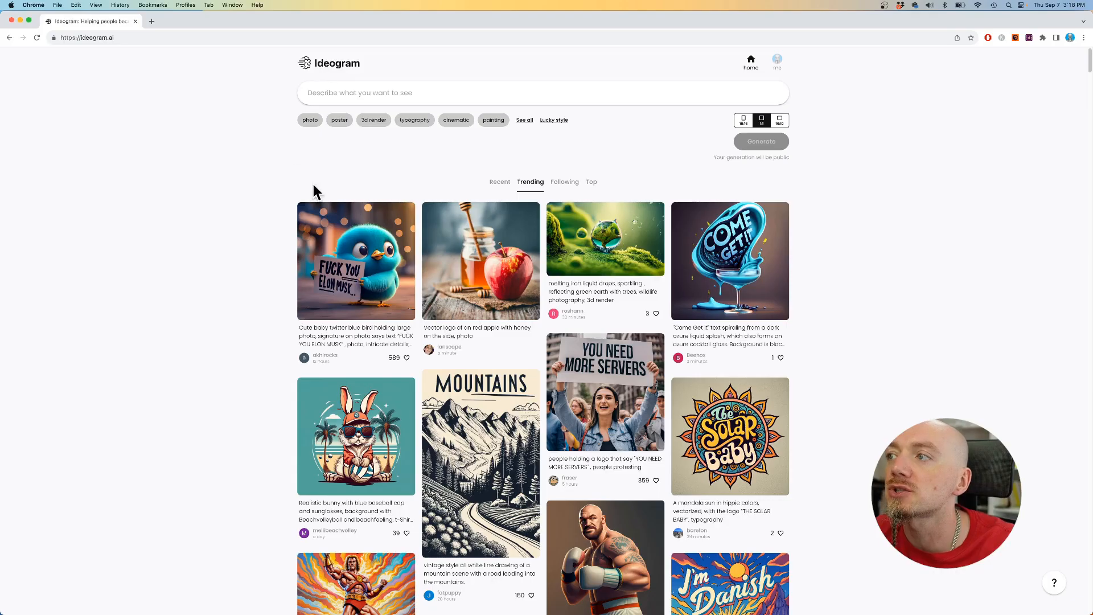
# - Enter the prompt: a flat vector style logo of a rabbit with the word "Fast Lane"
pyautogui.scroll(-3)
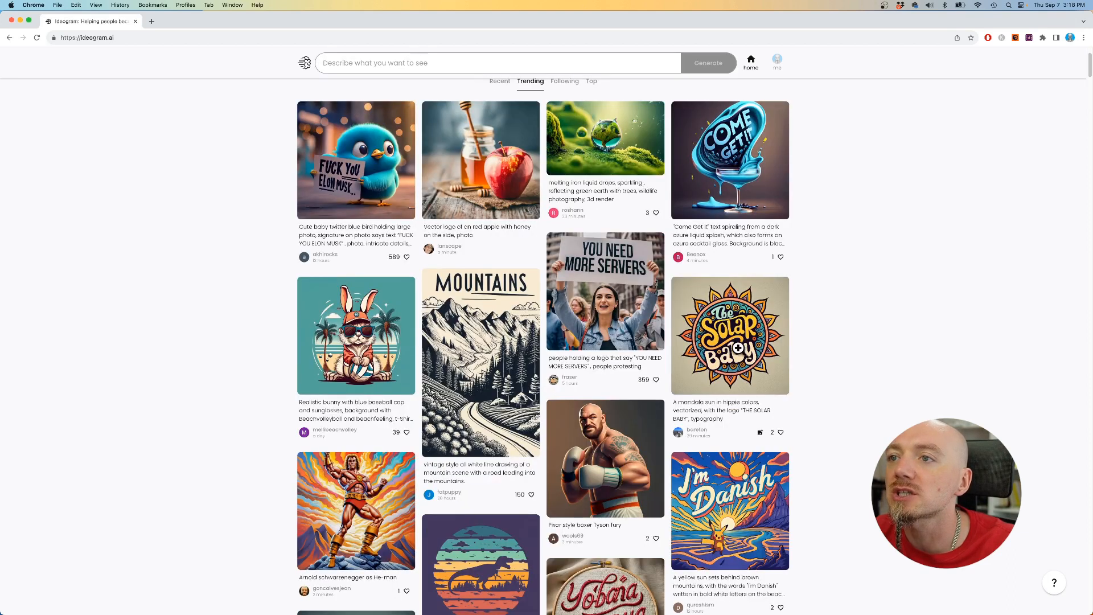
pyautogui.scroll(-3)
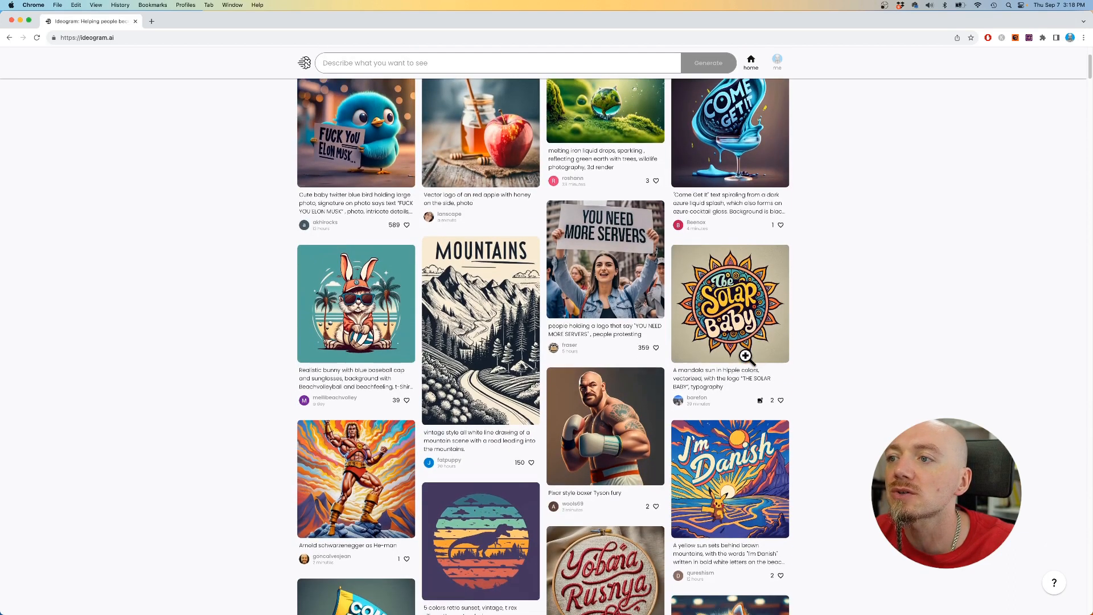
pyautogui.scroll(-3)
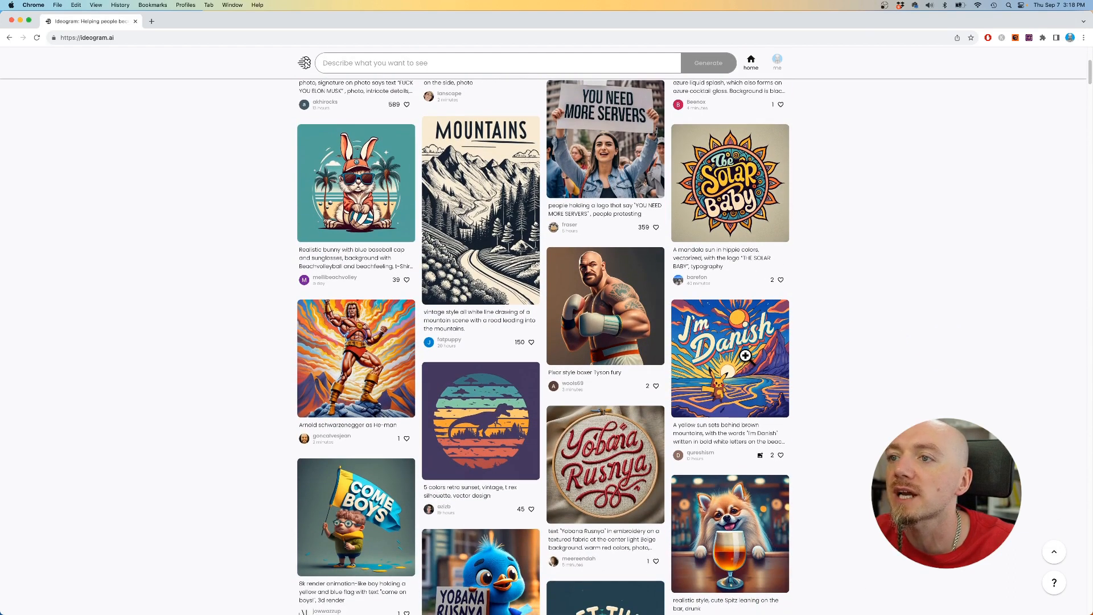
pyautogui.scroll(-3)
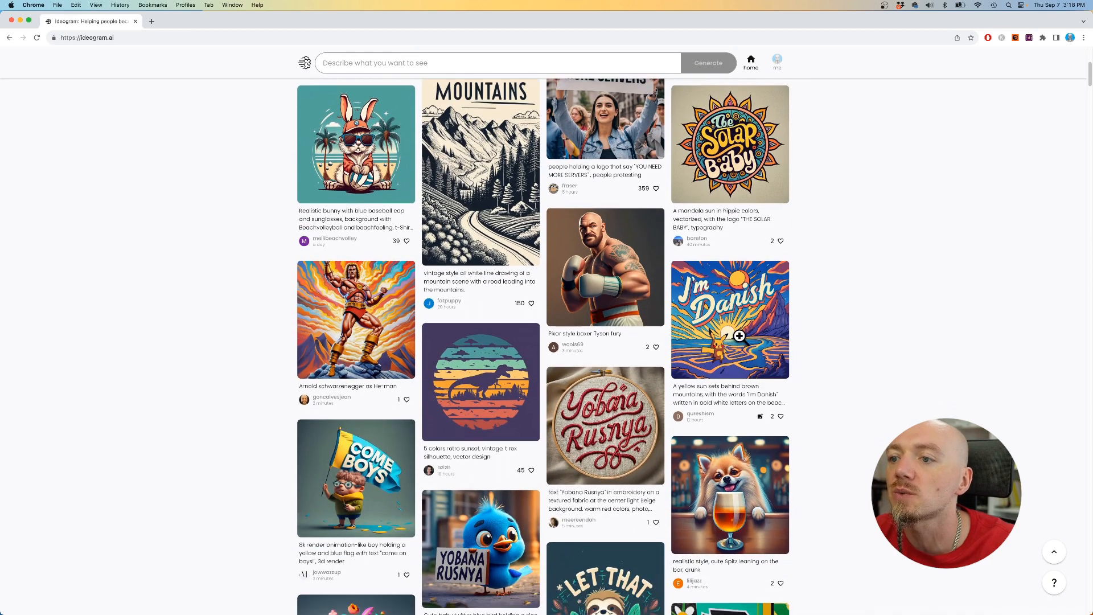
pyautogui.scroll(-3)
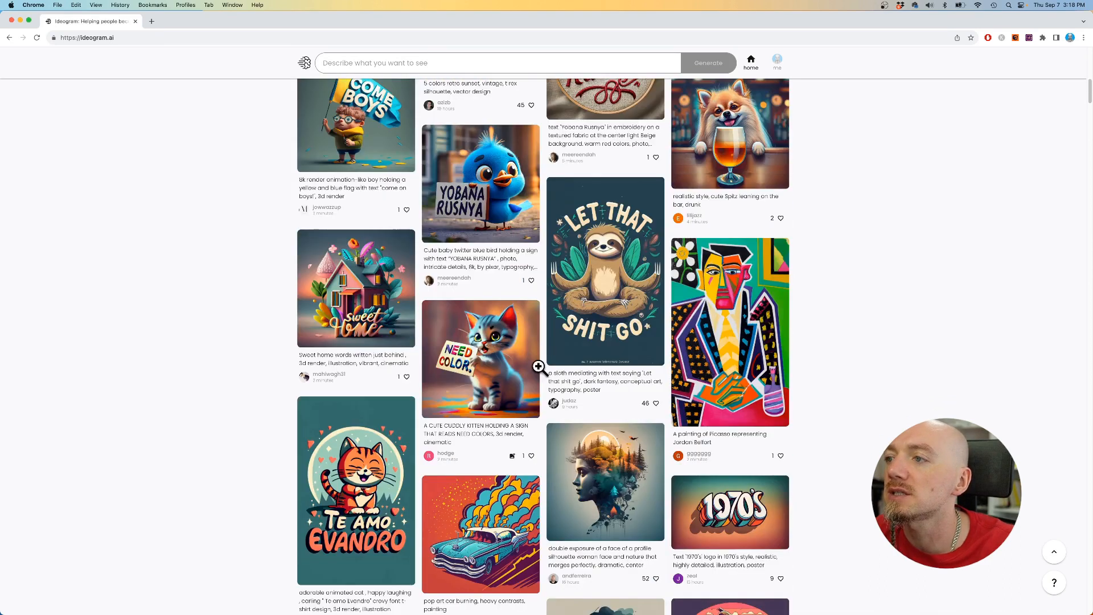
pyautogui.scroll(-3)
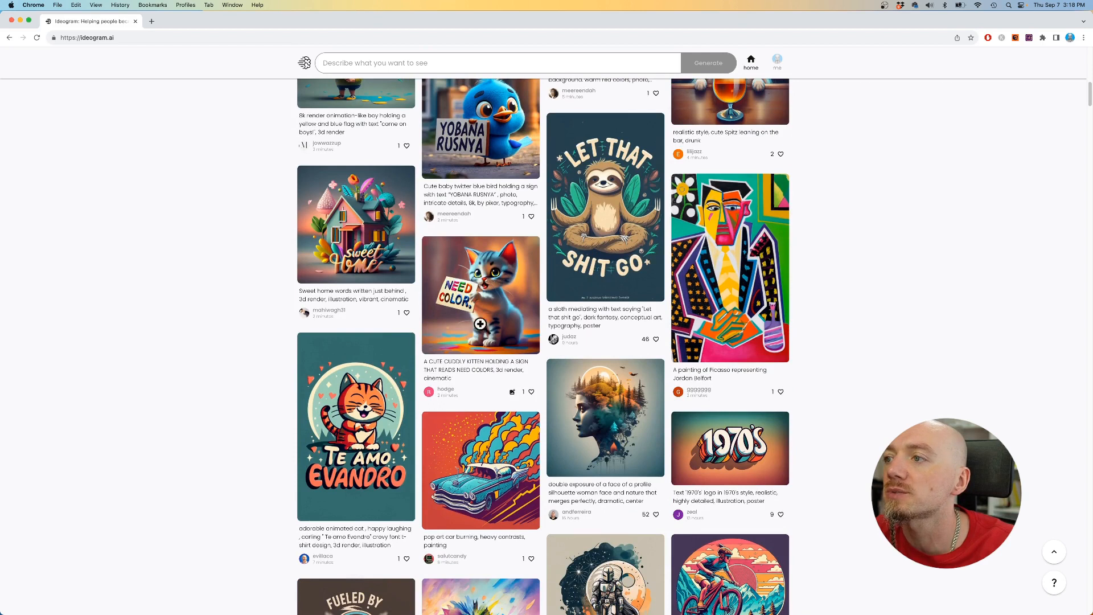
pyautogui.moveTo(619, 235)
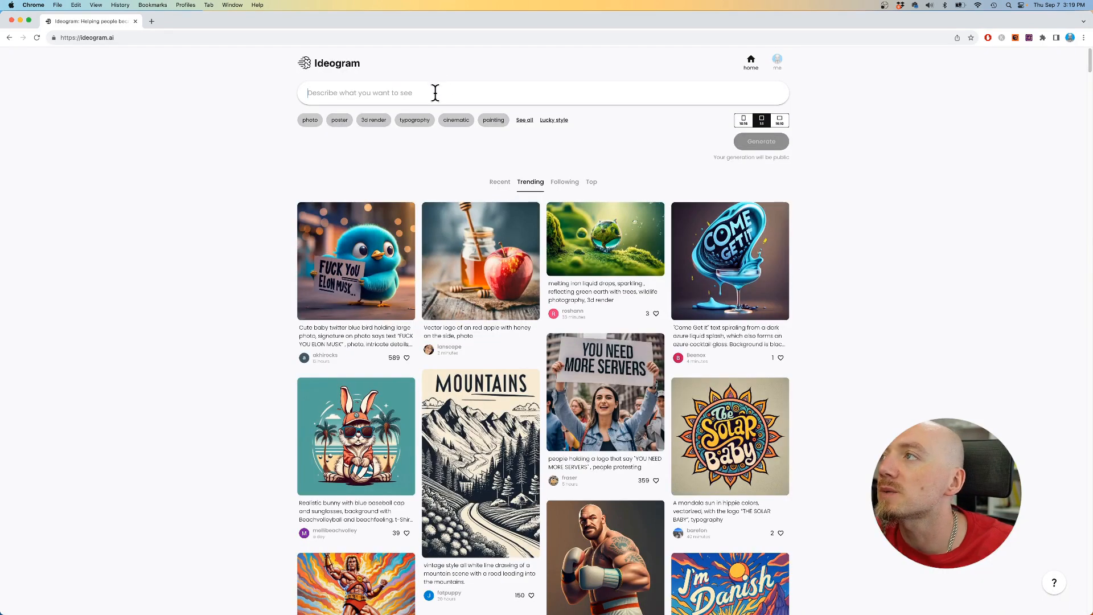
pyautogui.moveTo(514, 88)
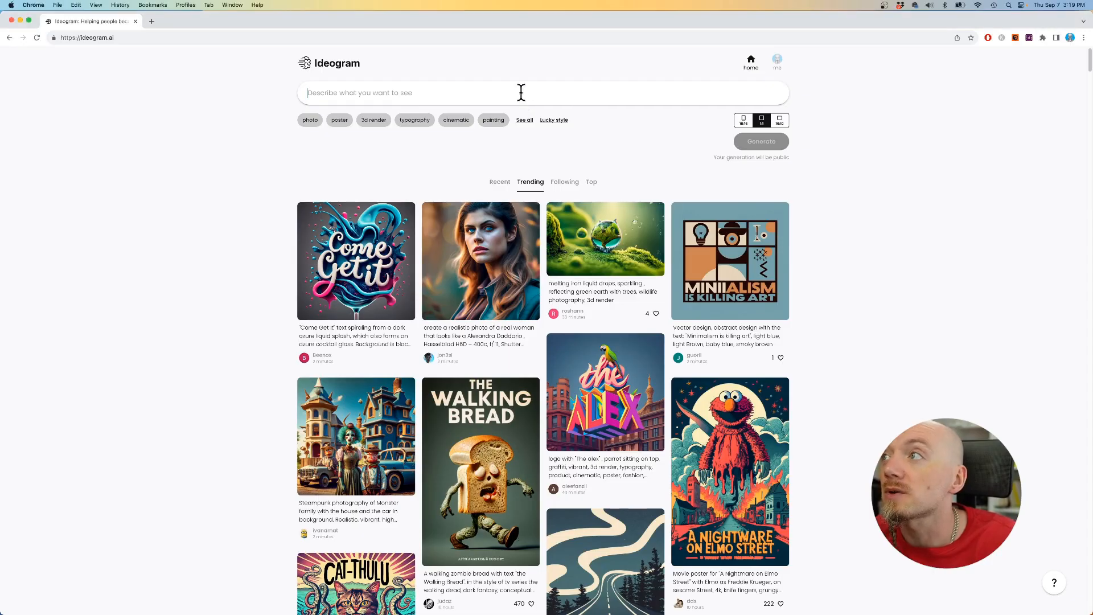
pyautogui.write('a flat vector')
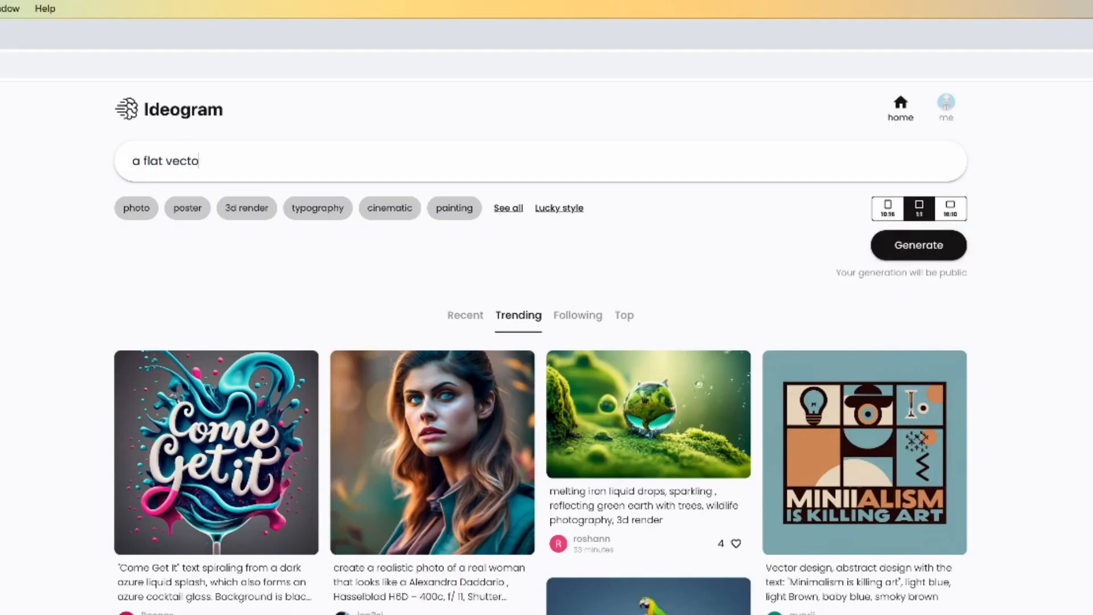
pyautogui.write('r style logo')
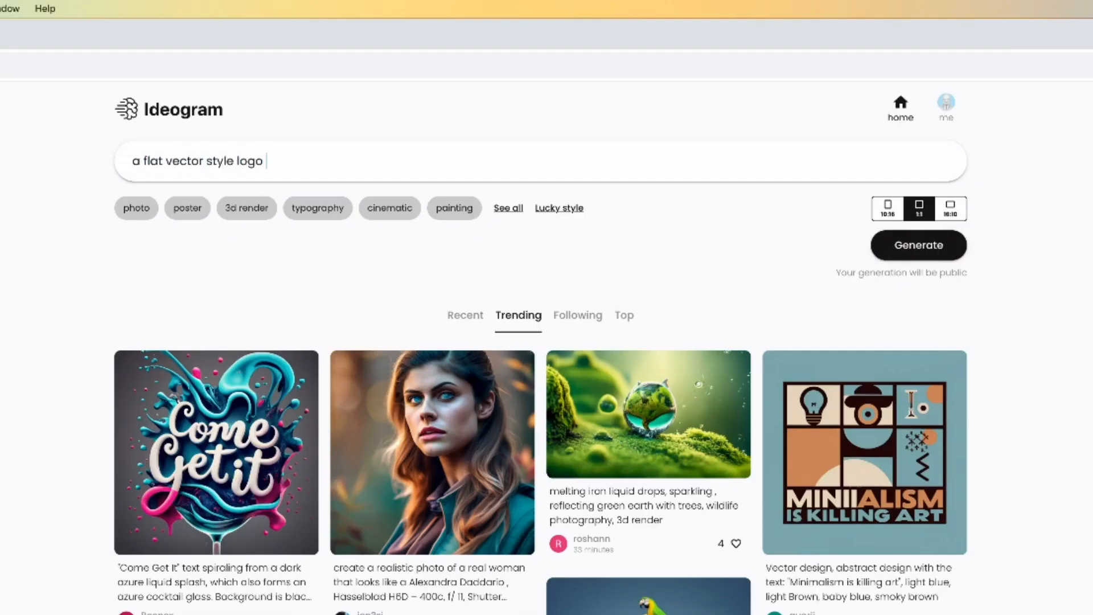
pyautogui.write('of a rabbit with the word "Fast Lane')
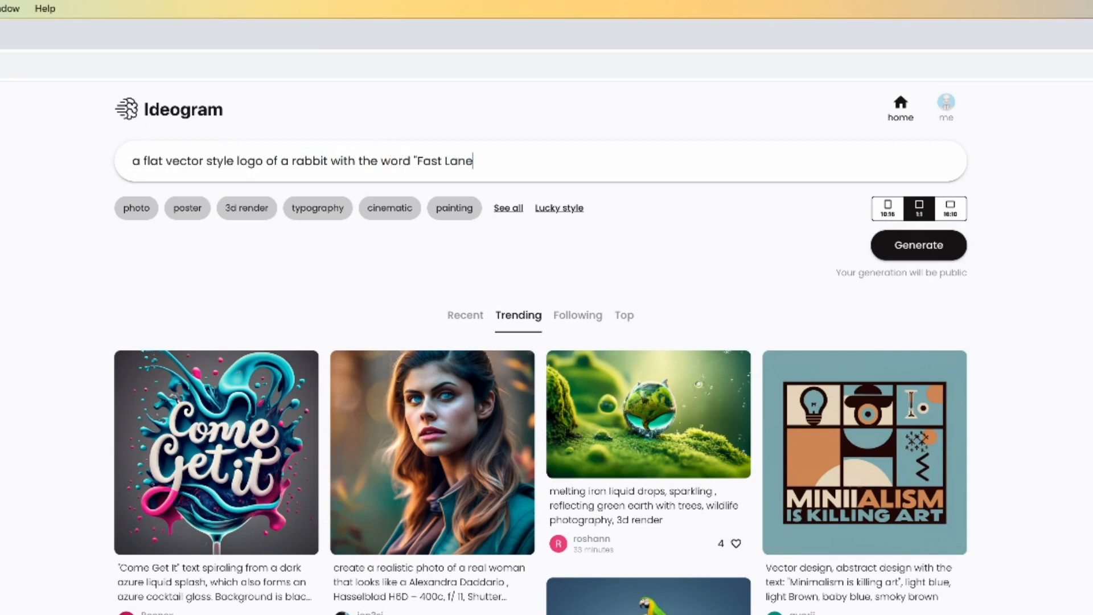
# - Generate images from the rabbit prompt, glancing at a trending minimalism poster while waiting
pyautogui.click(917, 244)
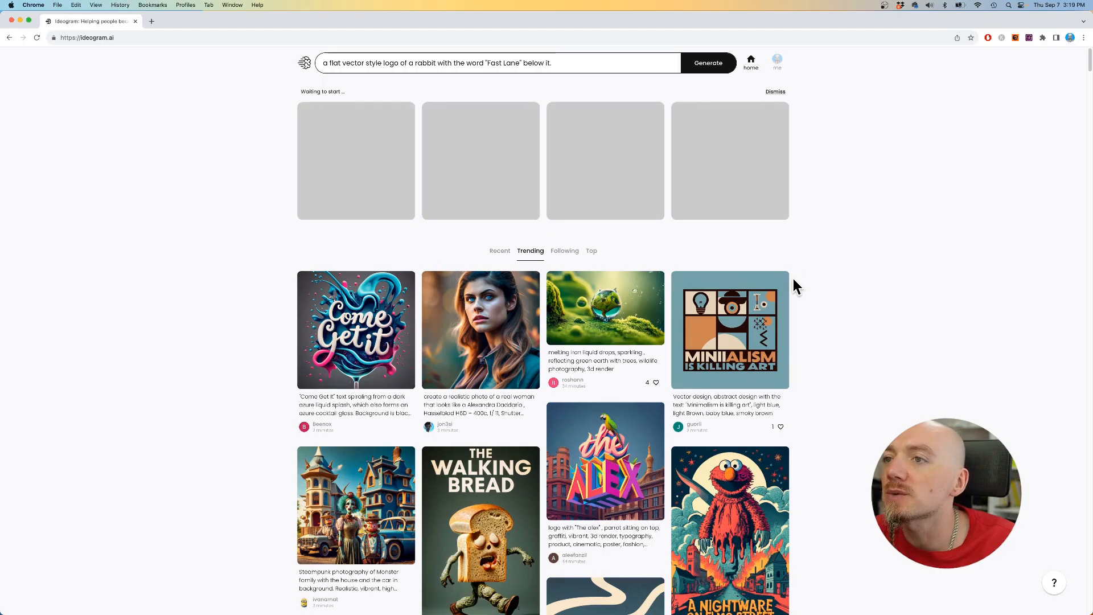
pyautogui.moveTo(477, 98)
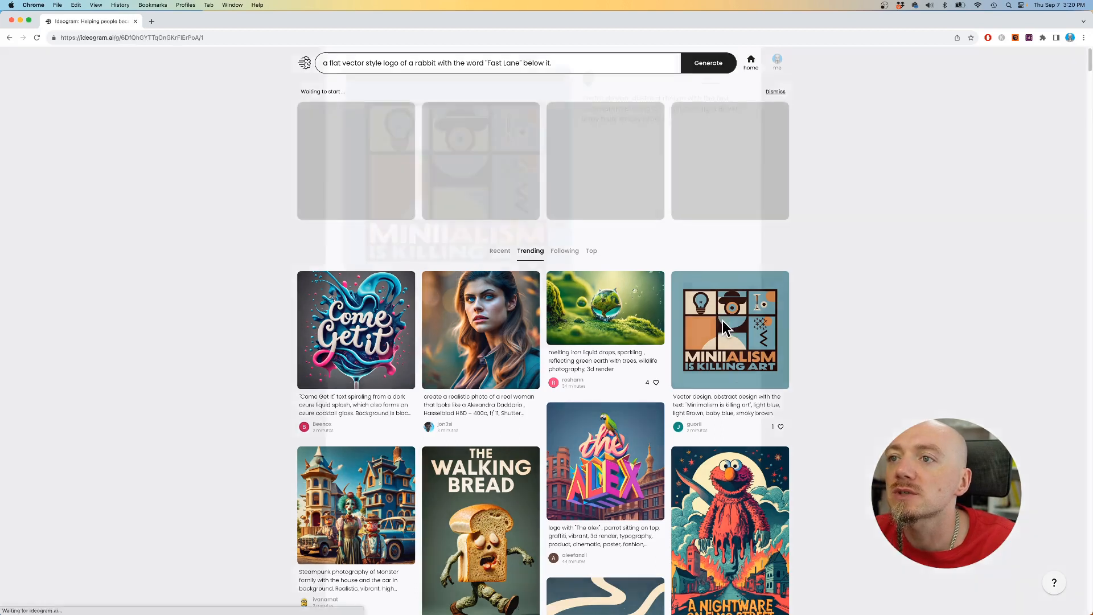
pyautogui.click(729, 329)
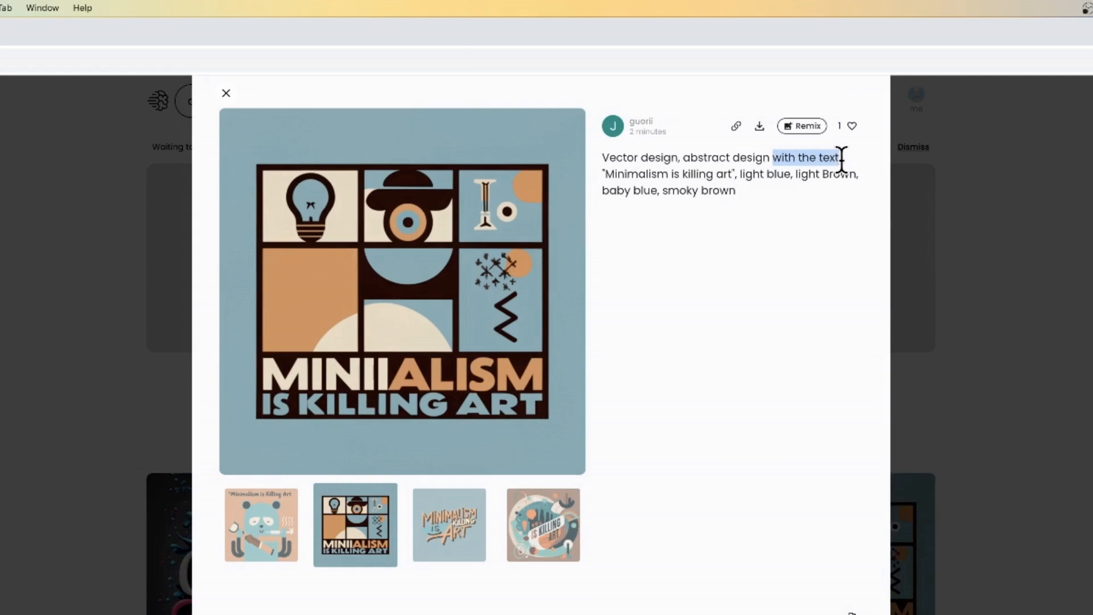
pyautogui.click(226, 92)
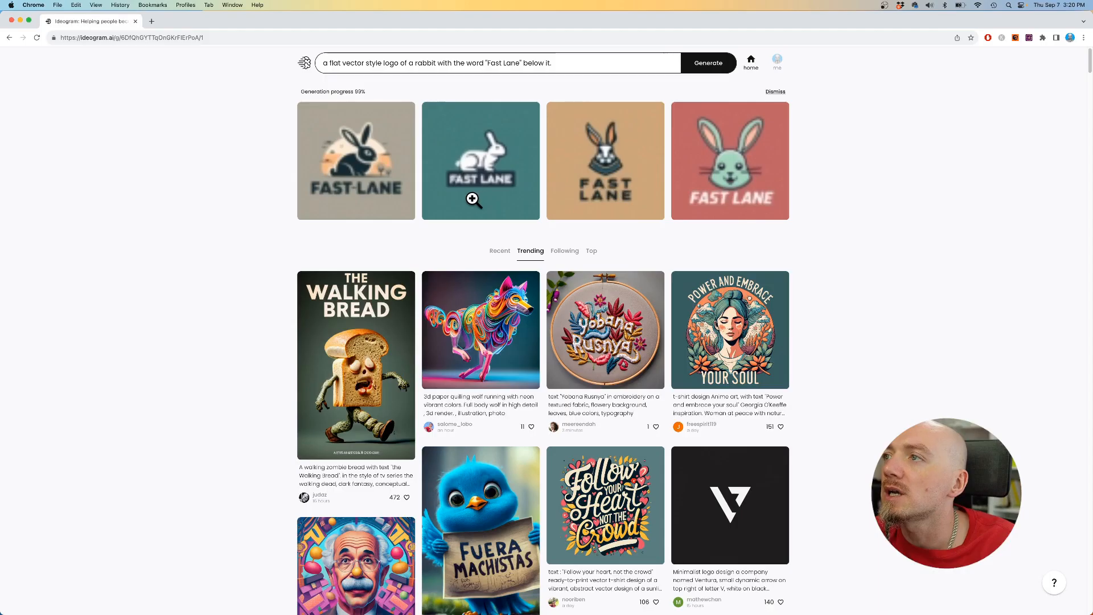
pyautogui.moveTo(415, 186)
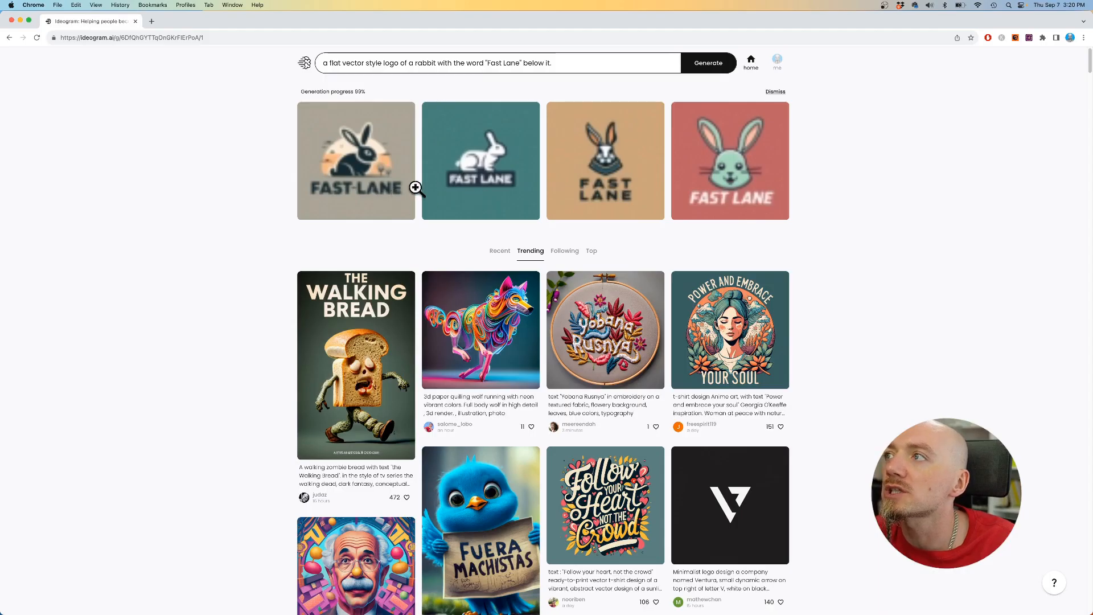
pyautogui.moveTo(452, 180)
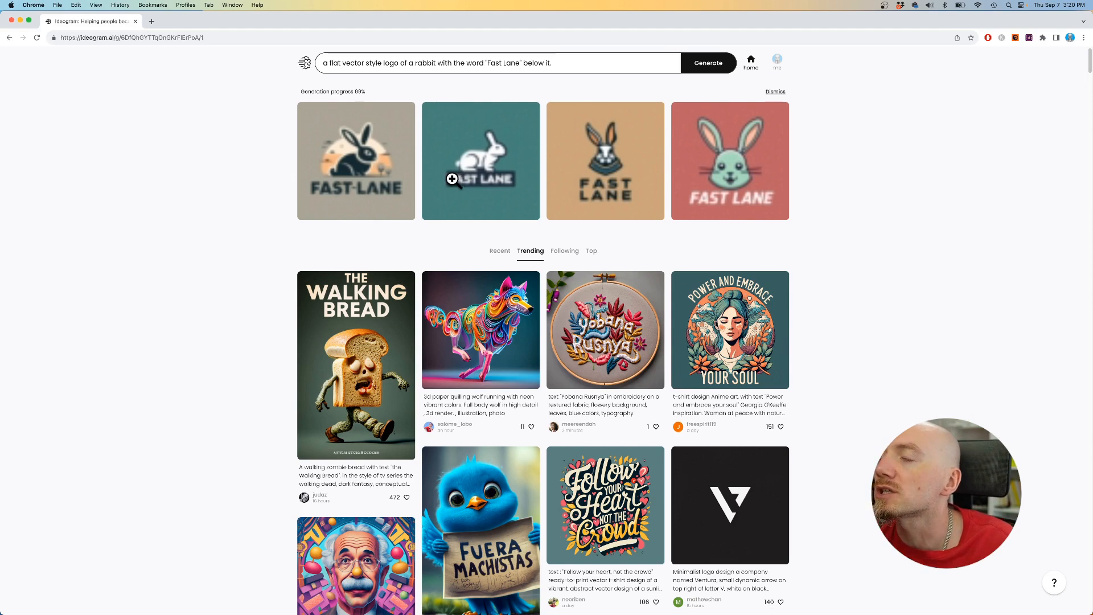
pyautogui.moveTo(427, 167)
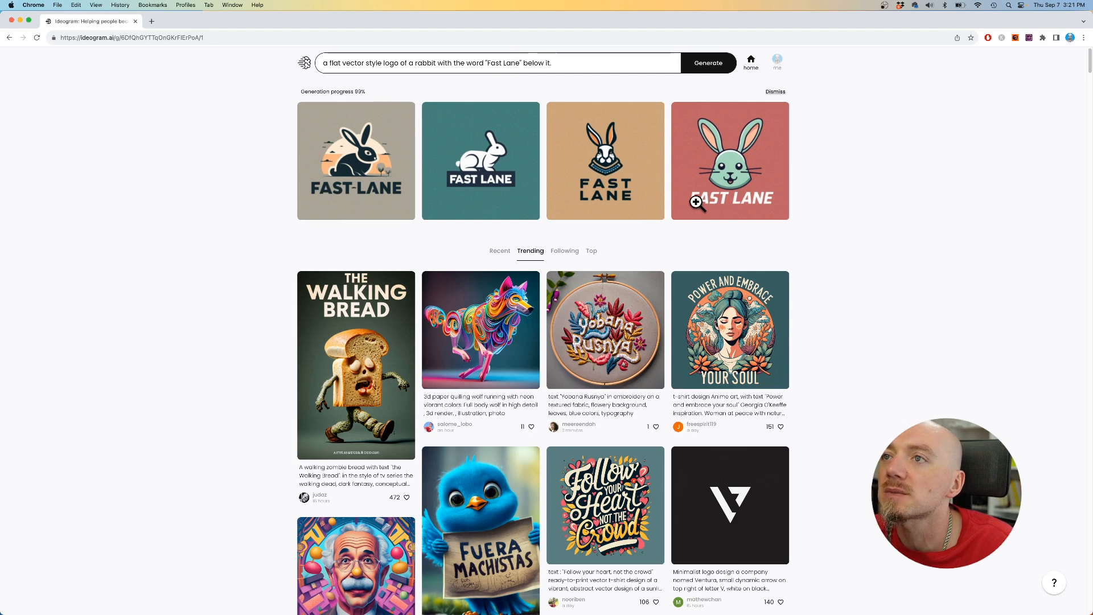
pyautogui.moveTo(736, 172)
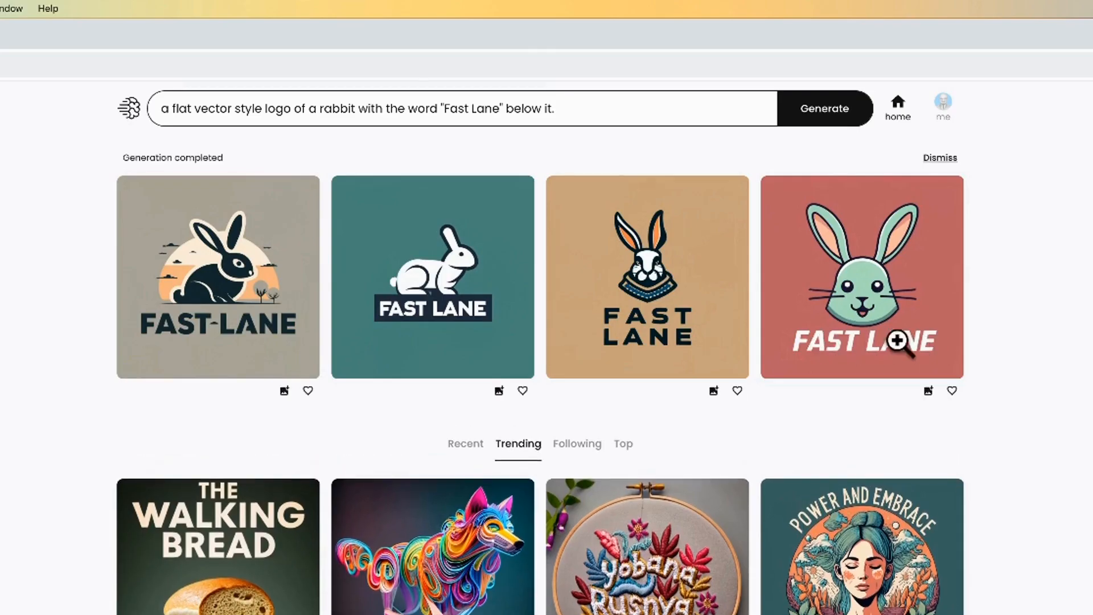
# - Wait for the four Fast Lane rabbit logos to finish generating
pyautogui.click(823, 108)
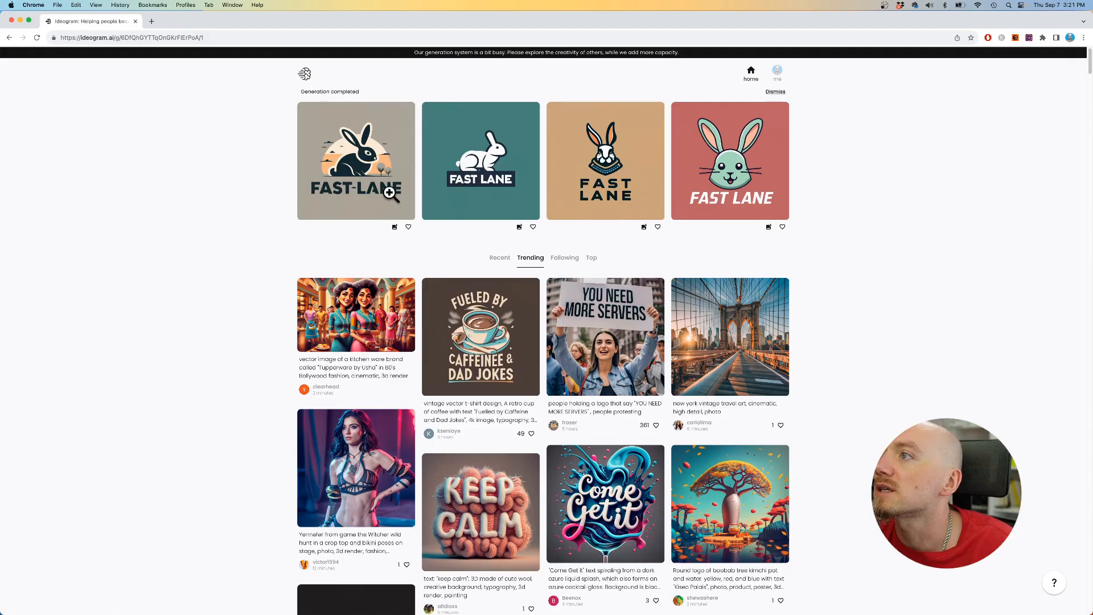
pyautogui.moveTo(397, 151)
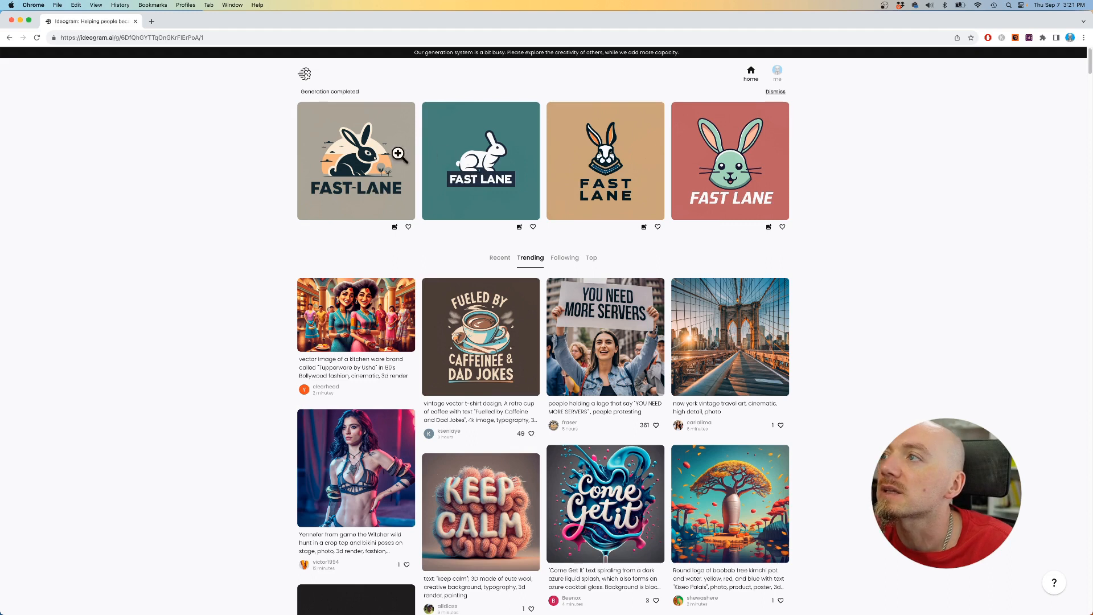
pyautogui.moveTo(735, 174)
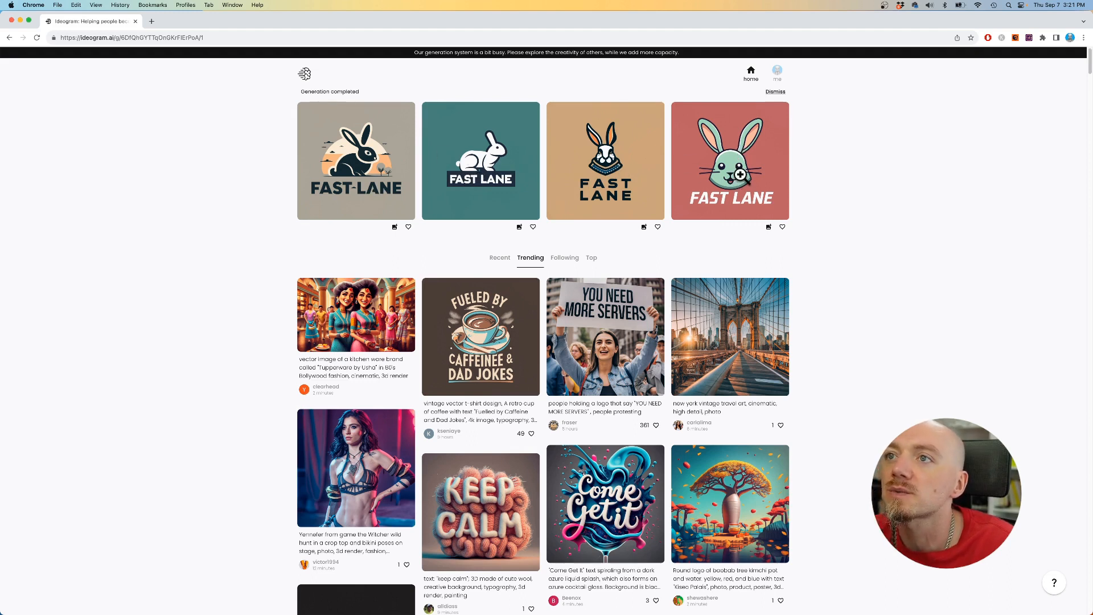
# - View the red-background Fast Lane rabbit logo full size and download it
pyautogui.click(728, 161)
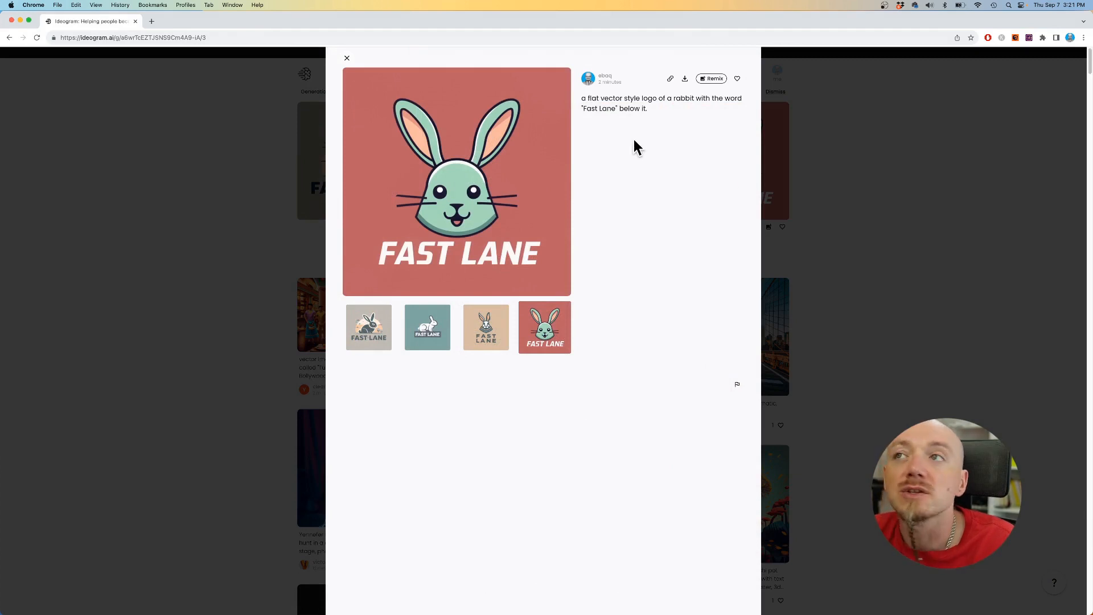
pyautogui.moveTo(711, 79)
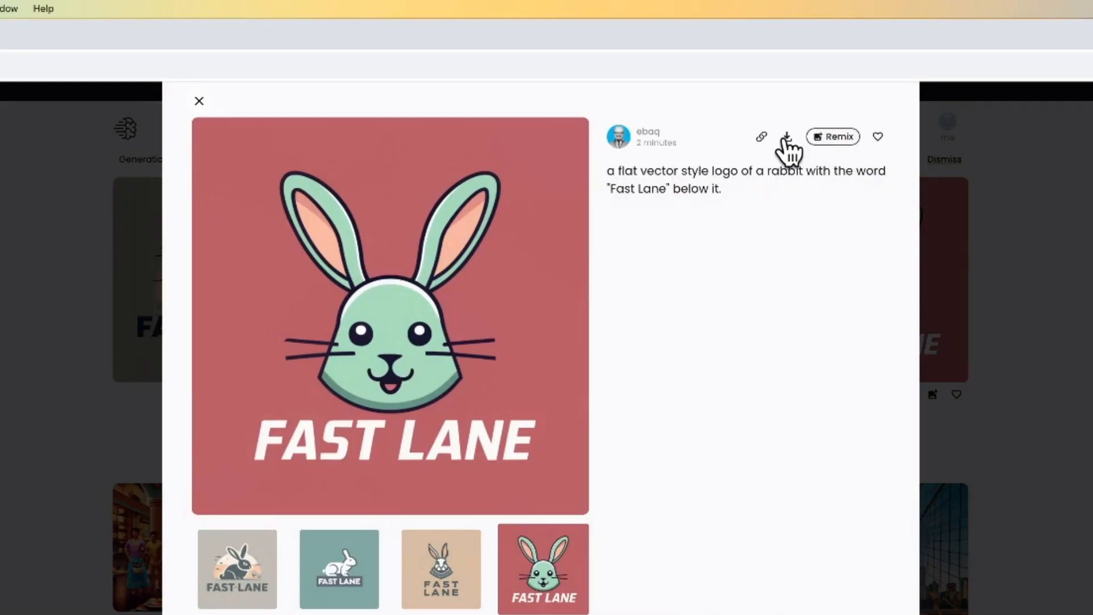
pyautogui.click(877, 135)
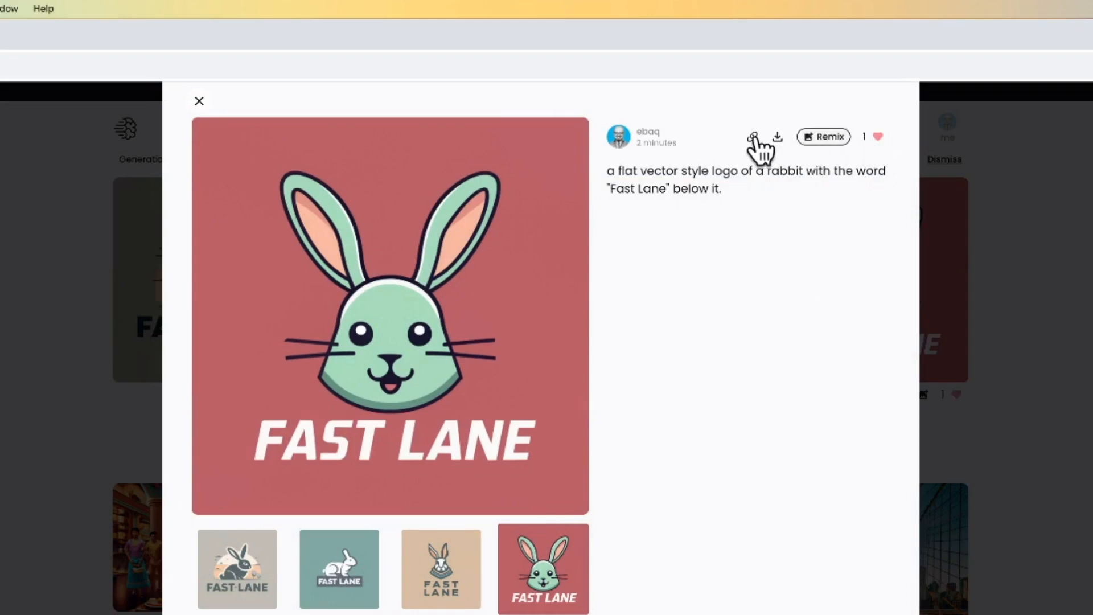
pyautogui.click(200, 100)
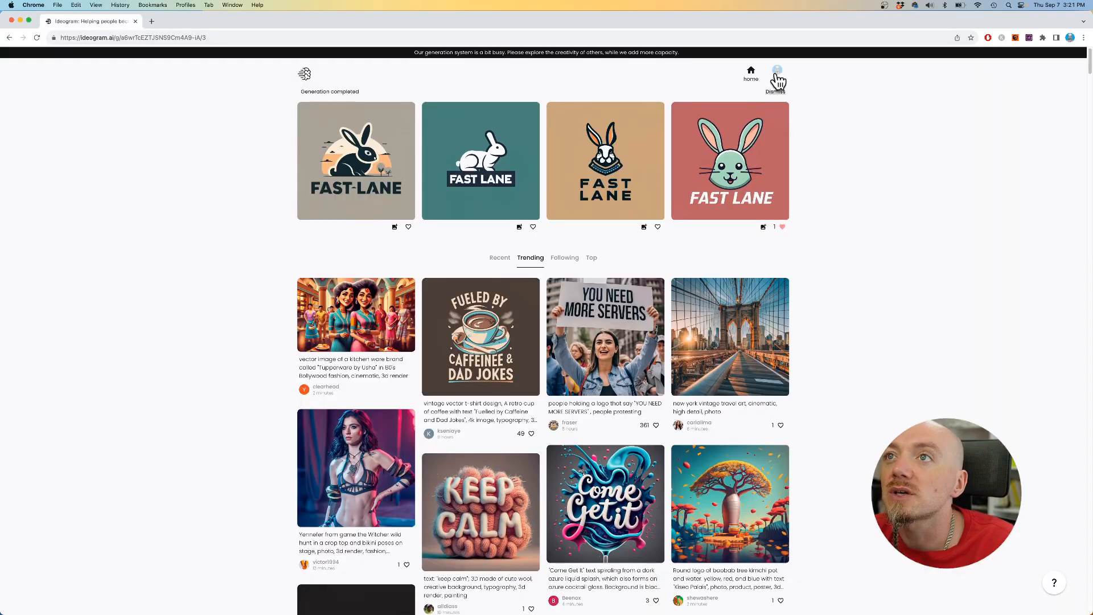
pyautogui.click(776, 73)
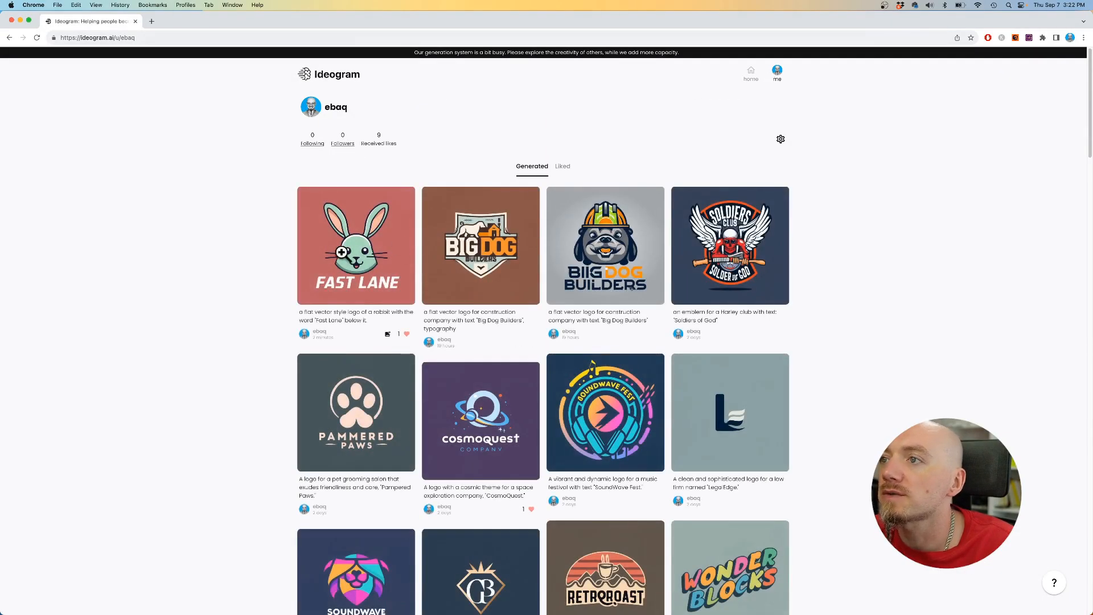
pyautogui.scroll(-3)
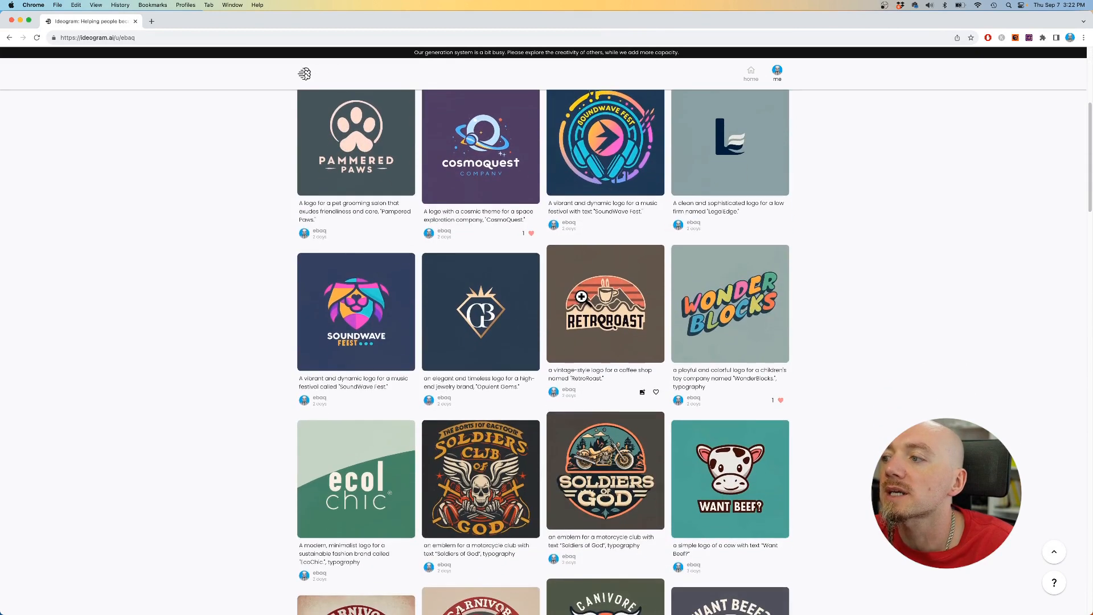
pyautogui.scroll(3)
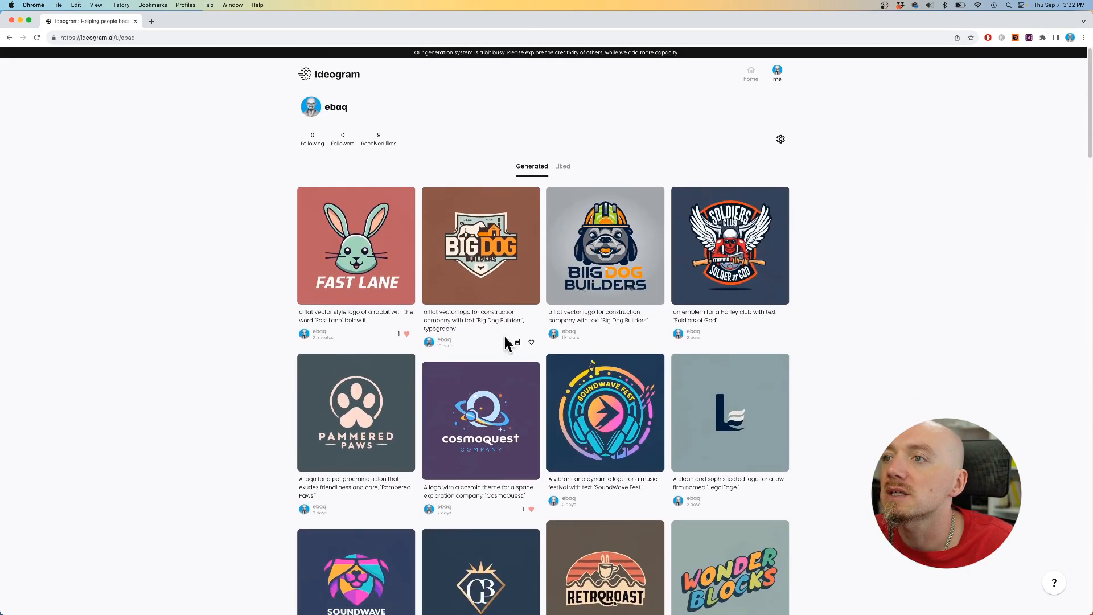
pyautogui.scroll(-3)
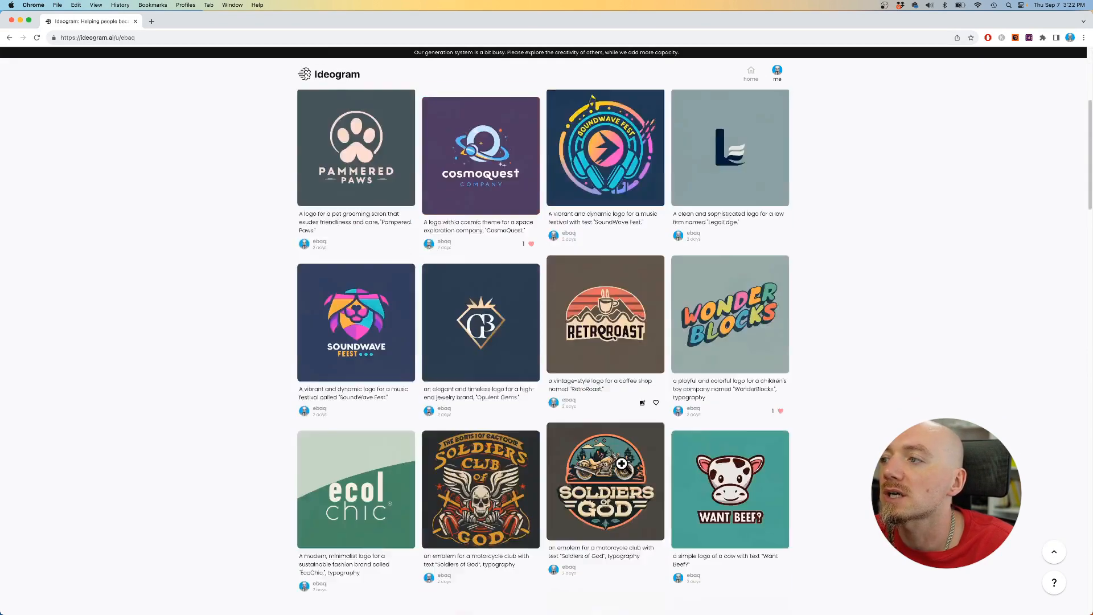
pyautogui.scroll(-3)
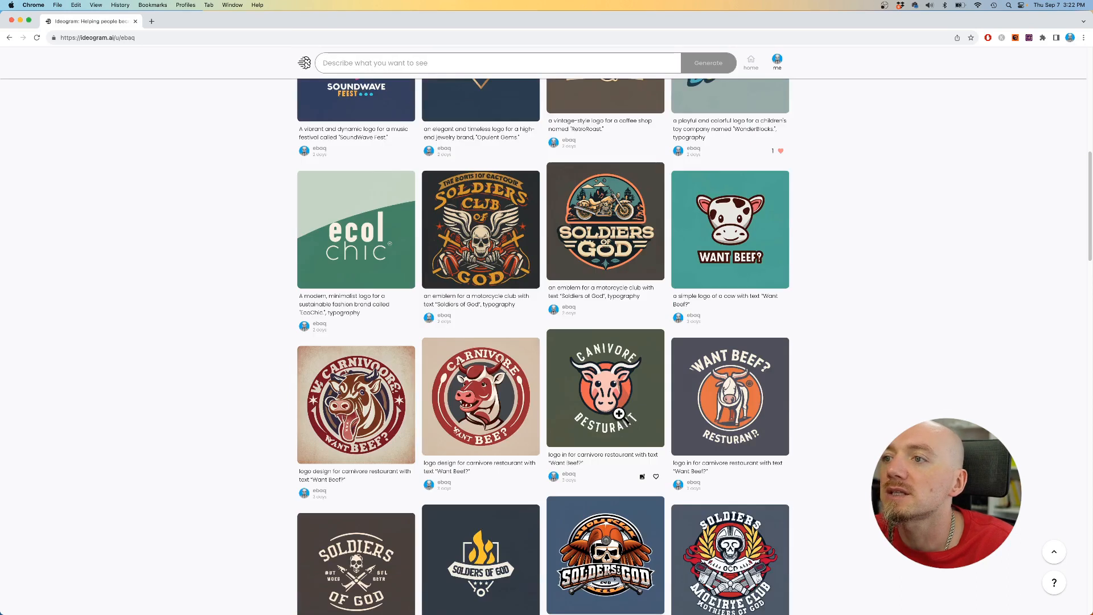
pyautogui.scroll(-3)
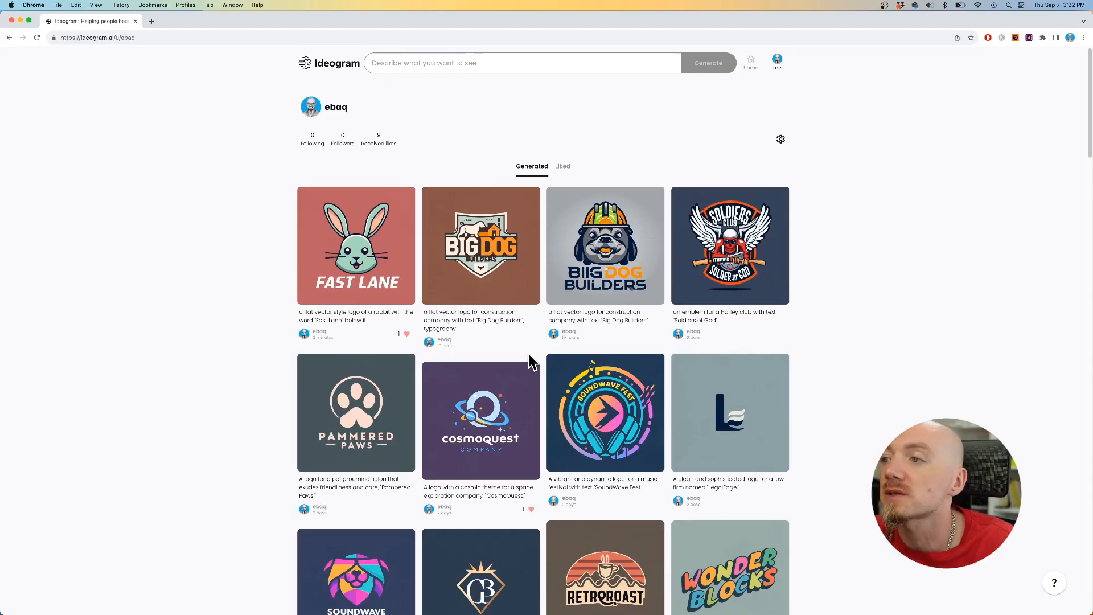
pyautogui.scroll(-3)
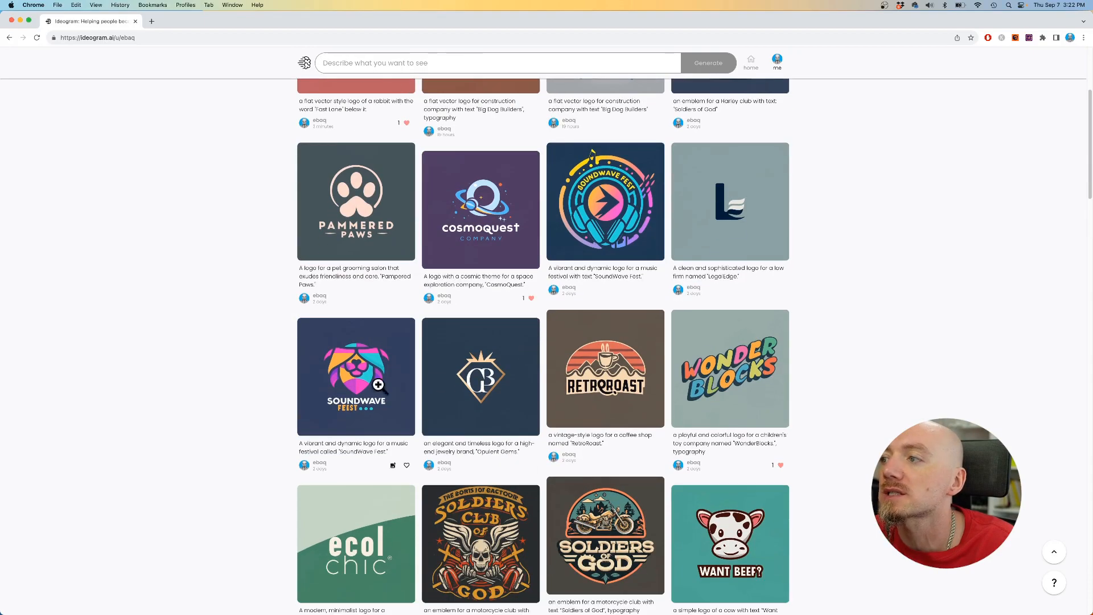
pyautogui.scroll(3)
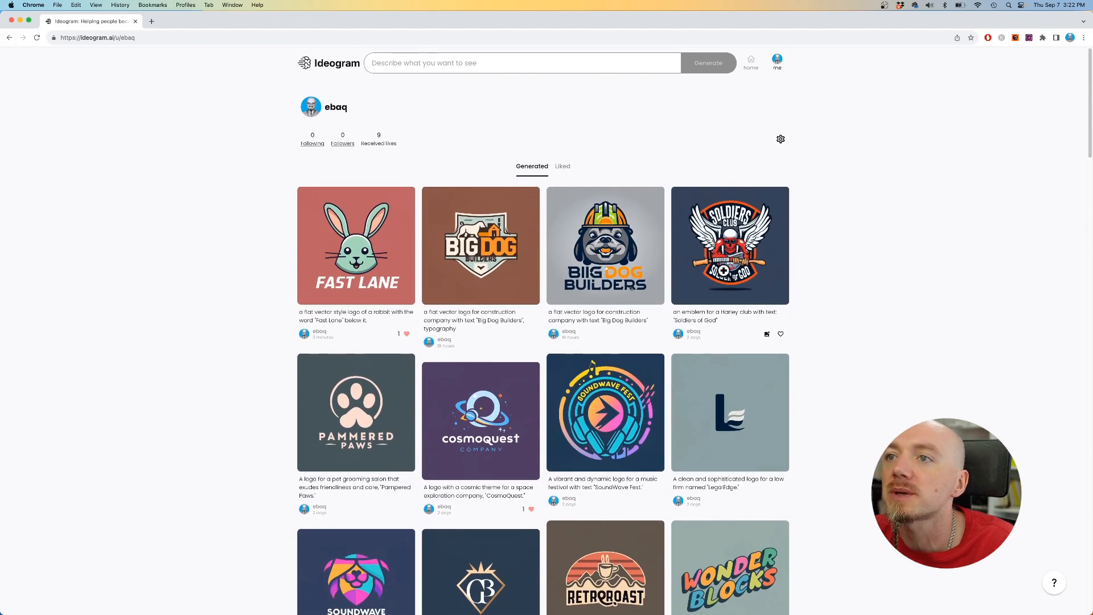
# - Return to the Ideogram home feed and browse the recent community generations
pyautogui.click(336, 62)
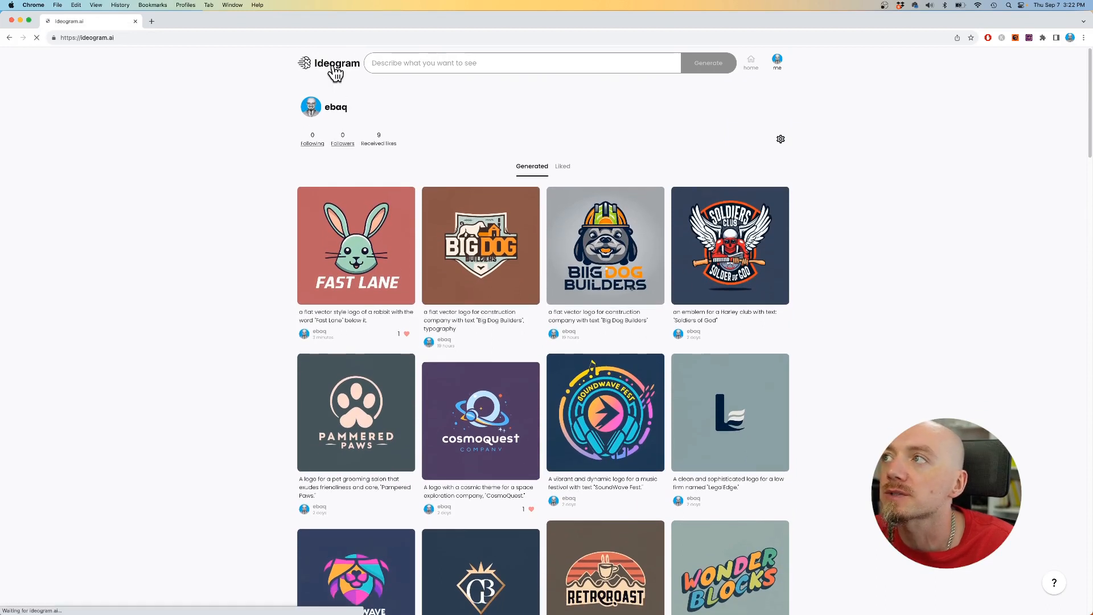
pyautogui.click(750, 62)
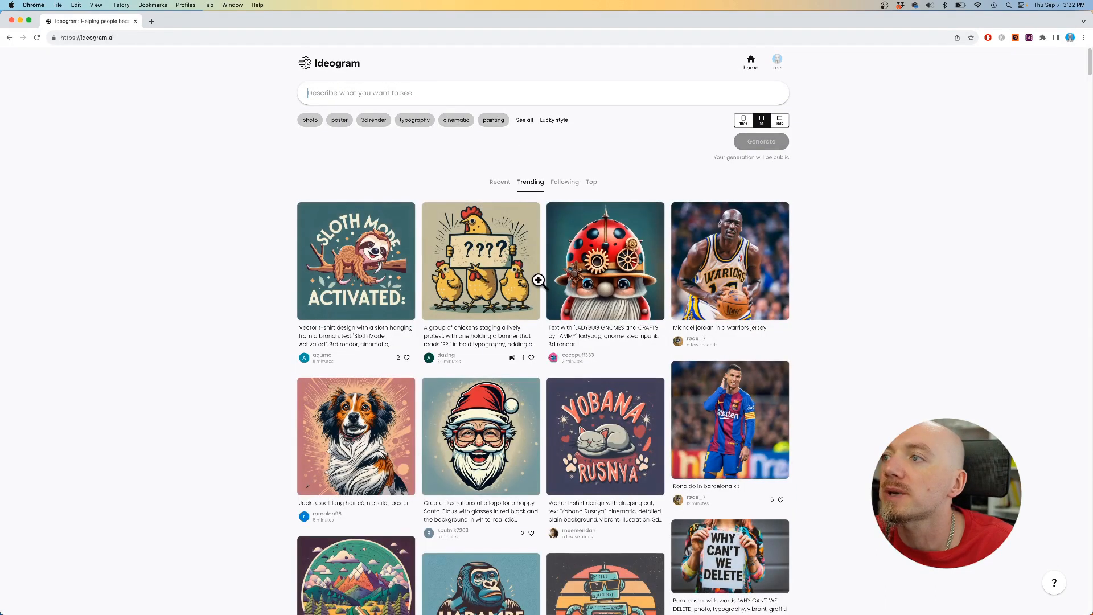
pyautogui.scroll(-3)
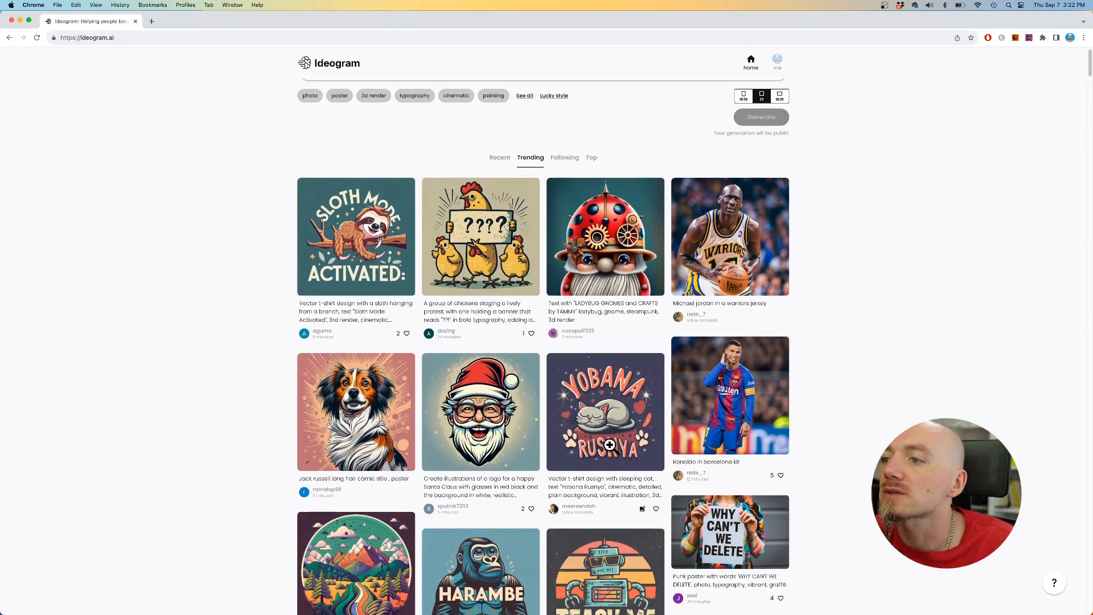
pyautogui.scroll(-3)
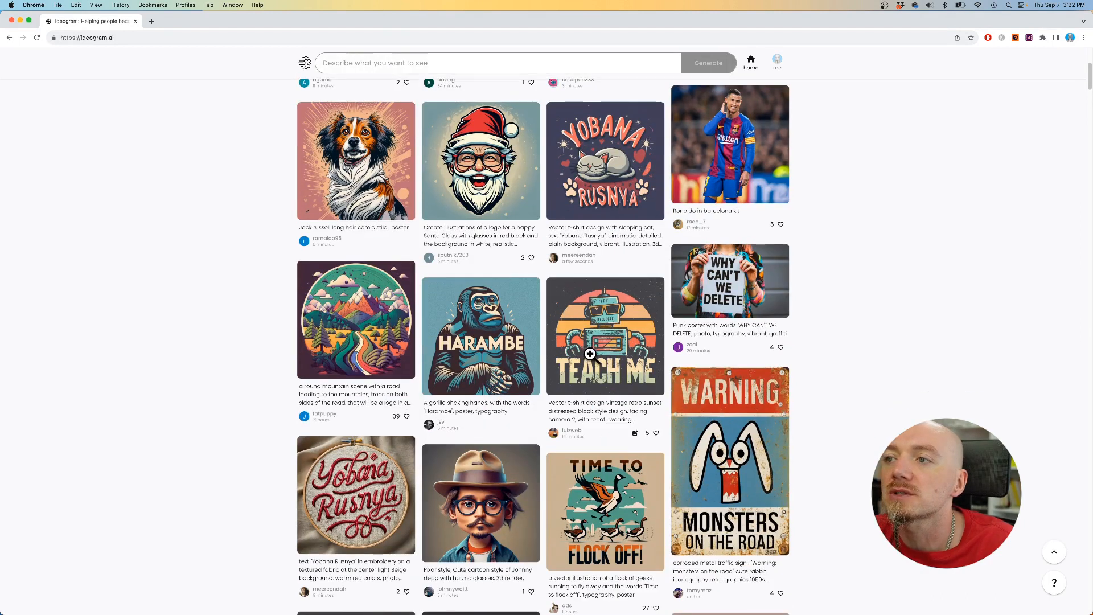
pyautogui.moveTo(501, 322)
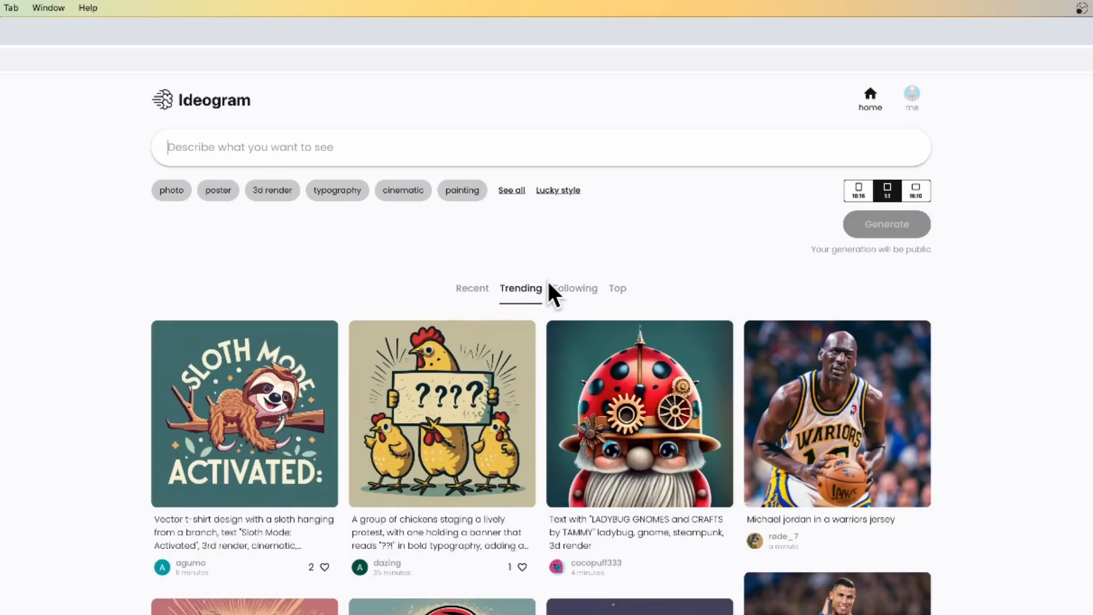
pyautogui.moveTo(616, 296)
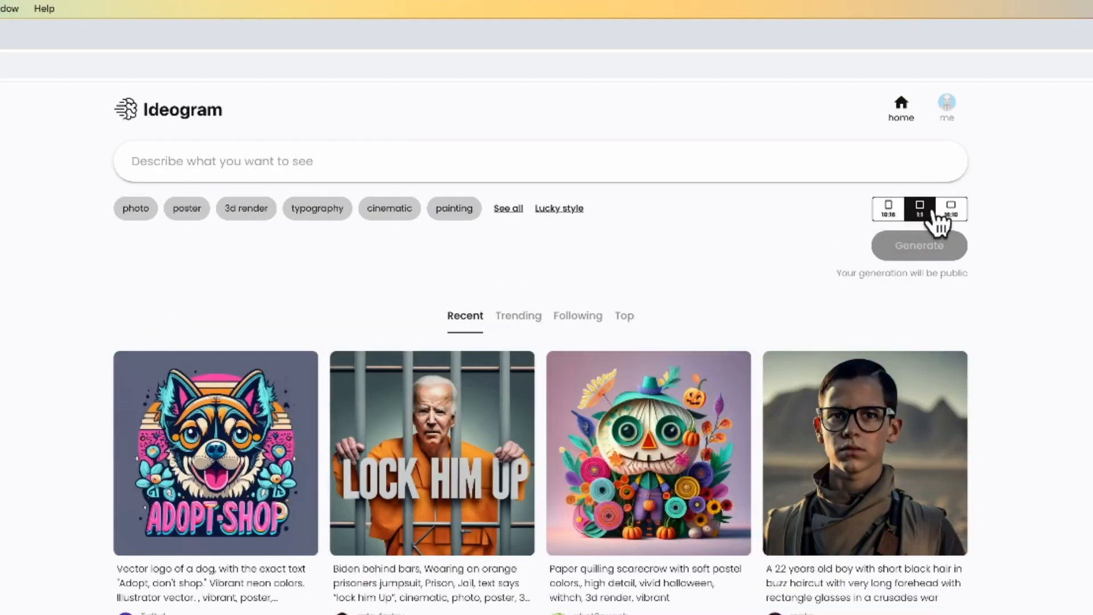
pyautogui.moveTo(889, 223)
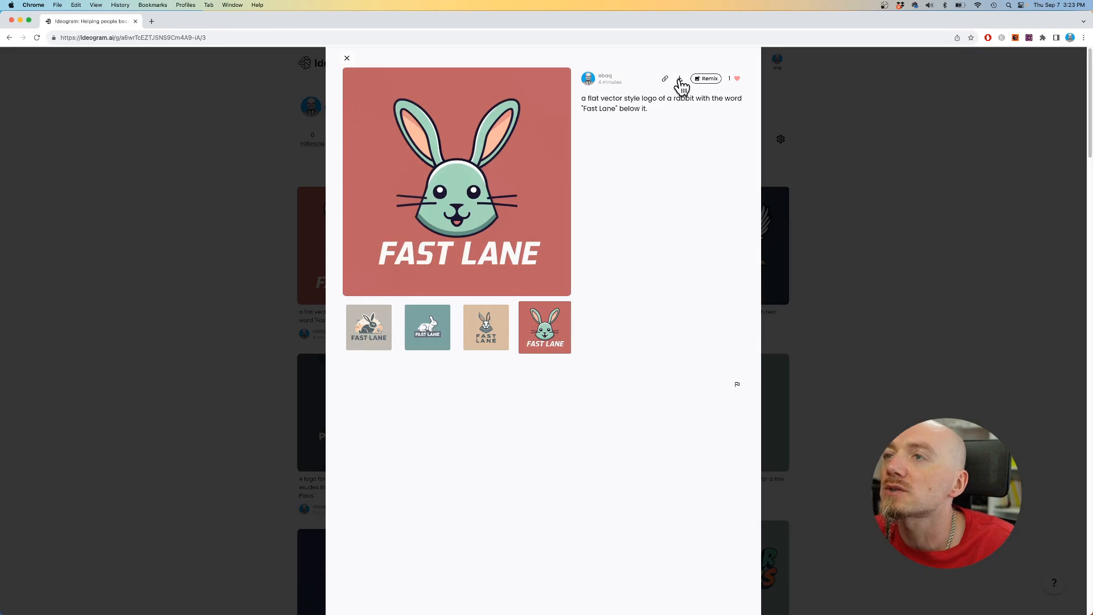
# - Open the full-size rabbit logo in its own tab and start a fresh browser tab
pyautogui.click(679, 79)
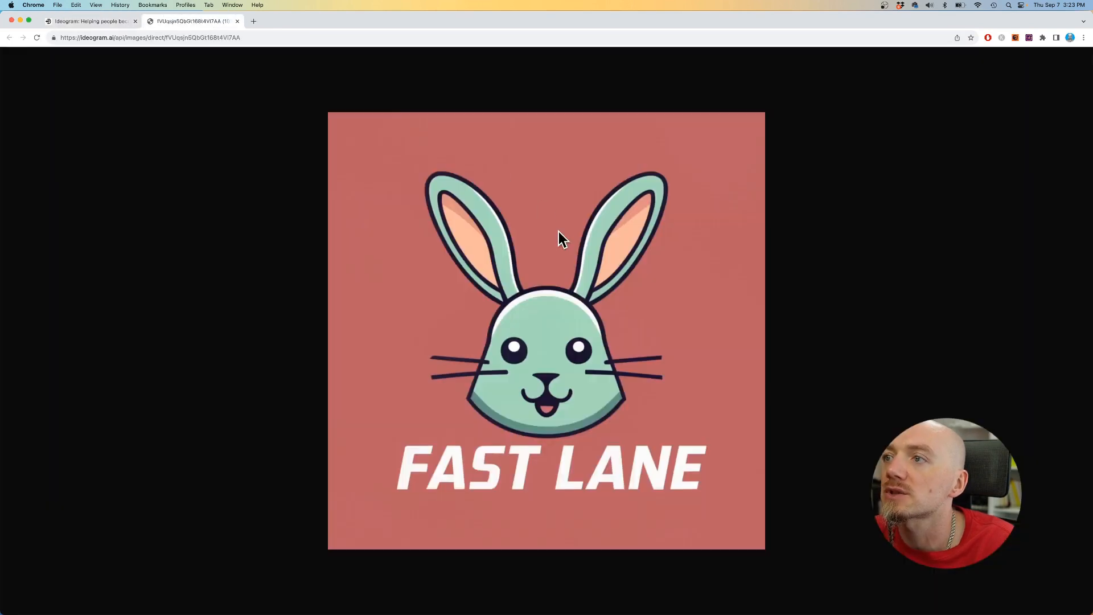
pyautogui.moveTo(302, 111)
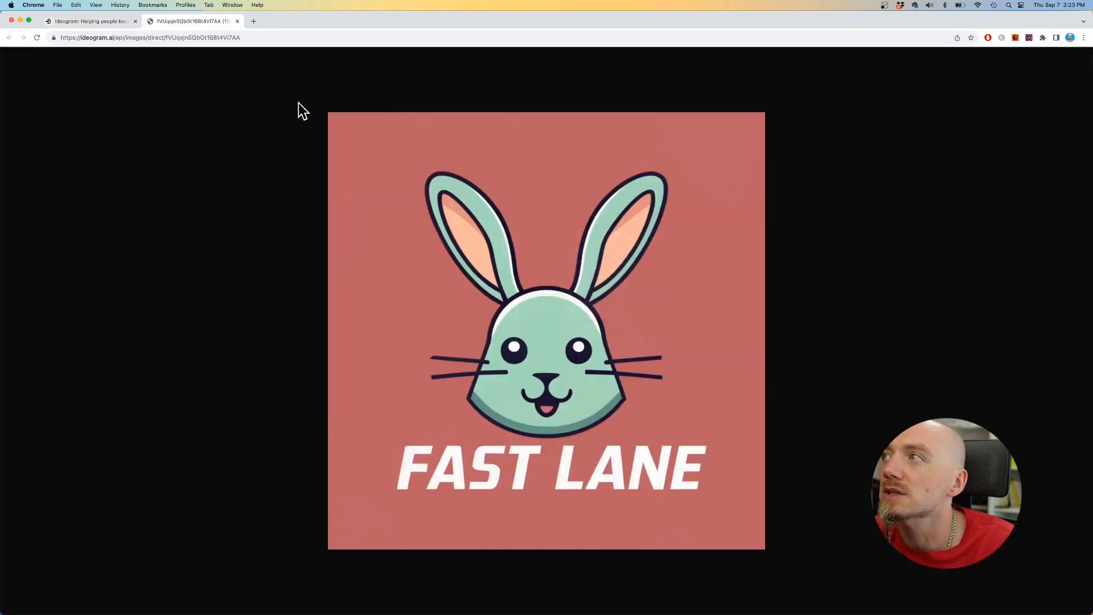
pyautogui.click(355, 21)
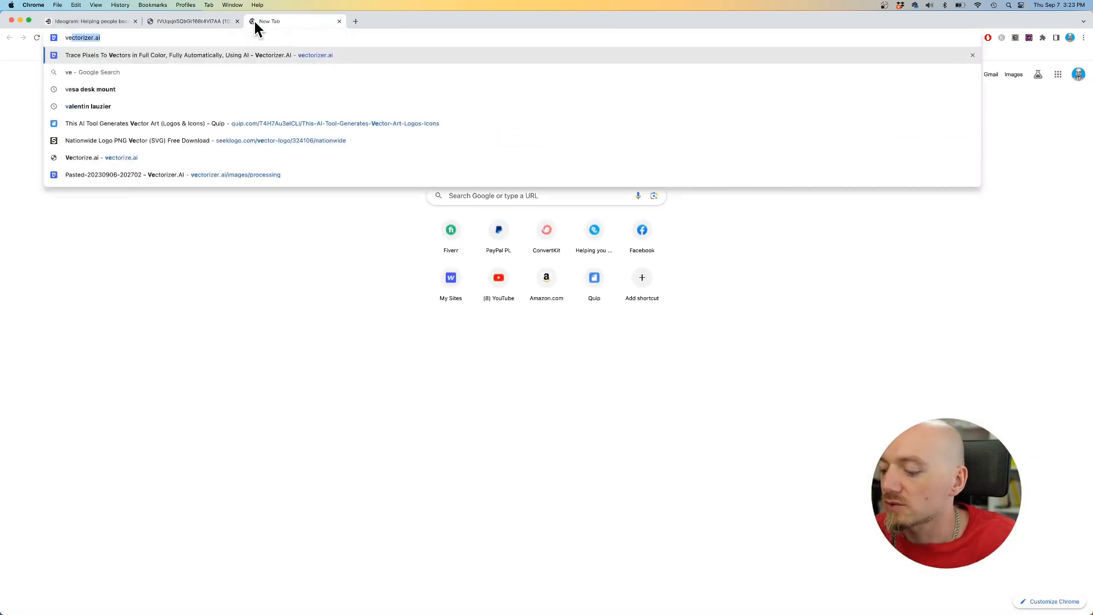
# - Vectorize the rabbit image on Vectorizer.AI and bring up its download options
pyautogui.click(196, 55)
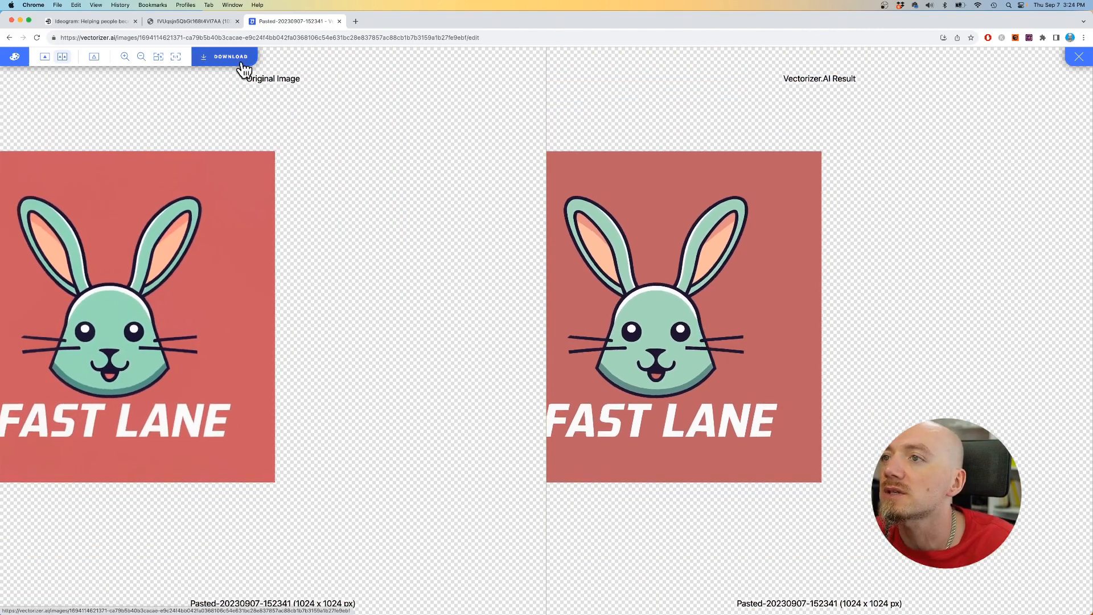
pyautogui.click(1078, 56)
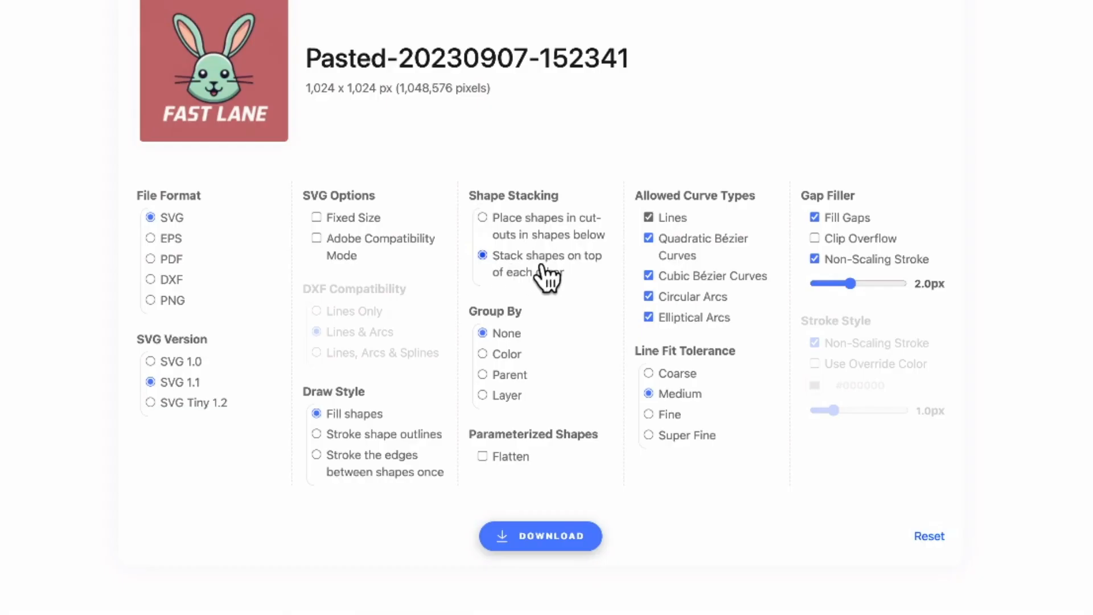
pyautogui.moveTo(544, 290)
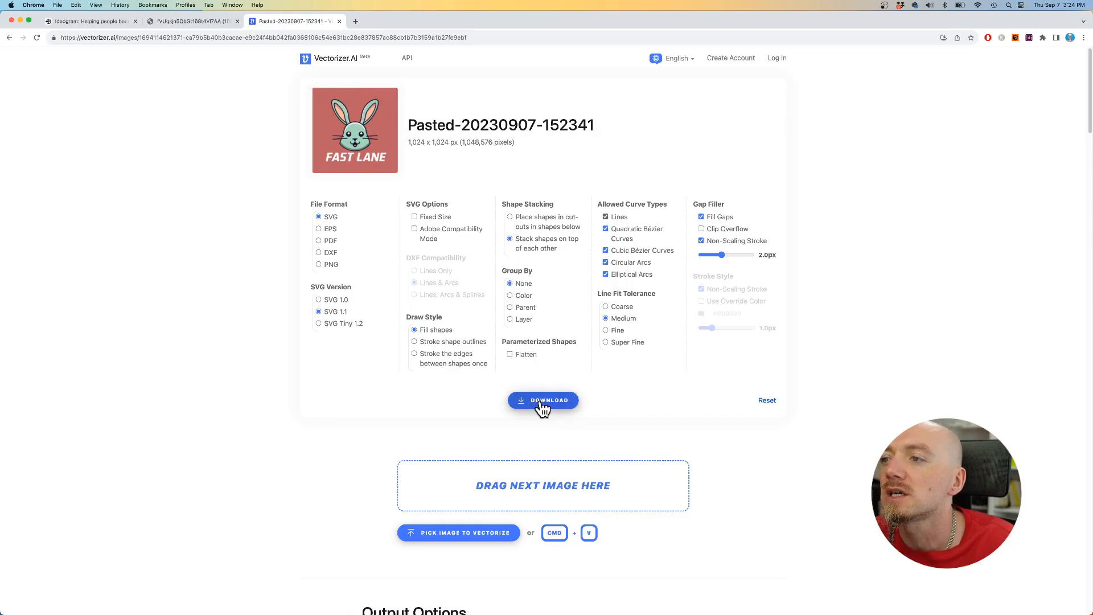
# - Download the vectorized rabbit logo as an SVG with default options
pyautogui.click(542, 400)
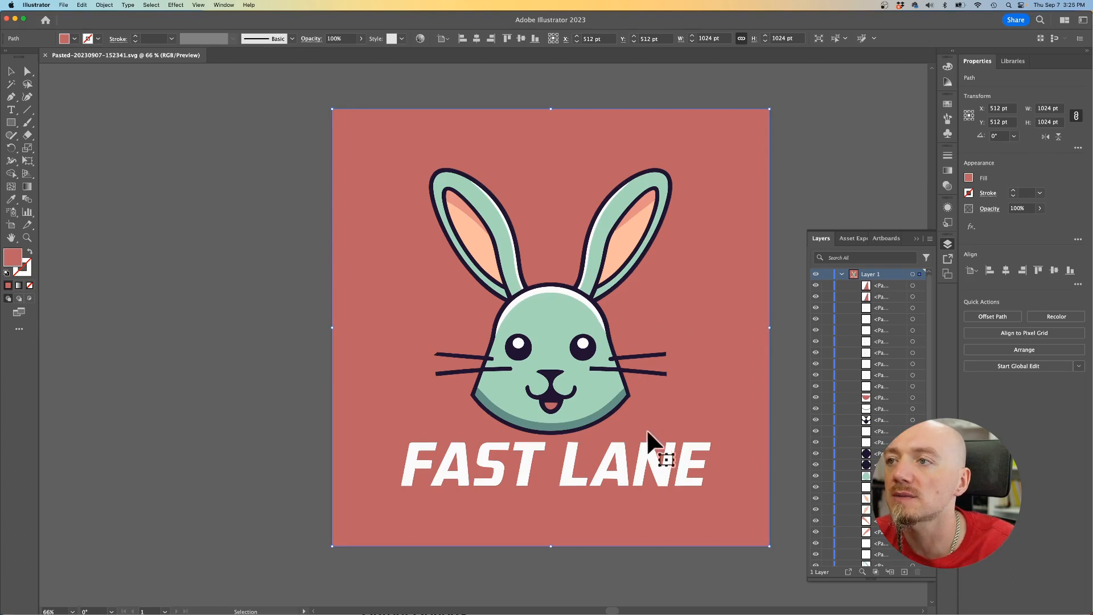
pyautogui.moveTo(697, 450)
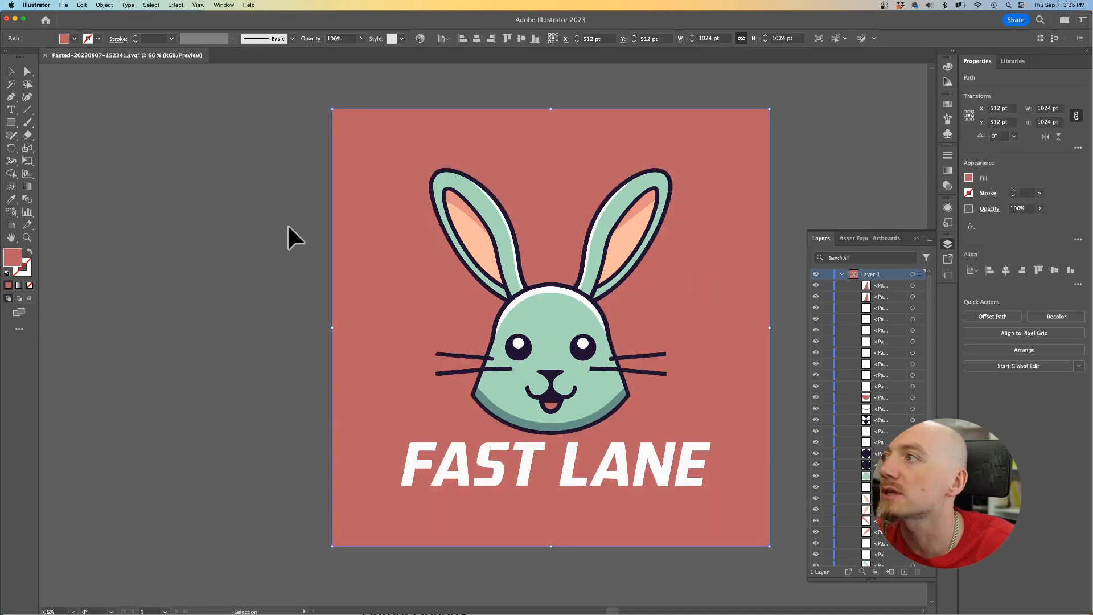
pyautogui.moveTo(35, 250)
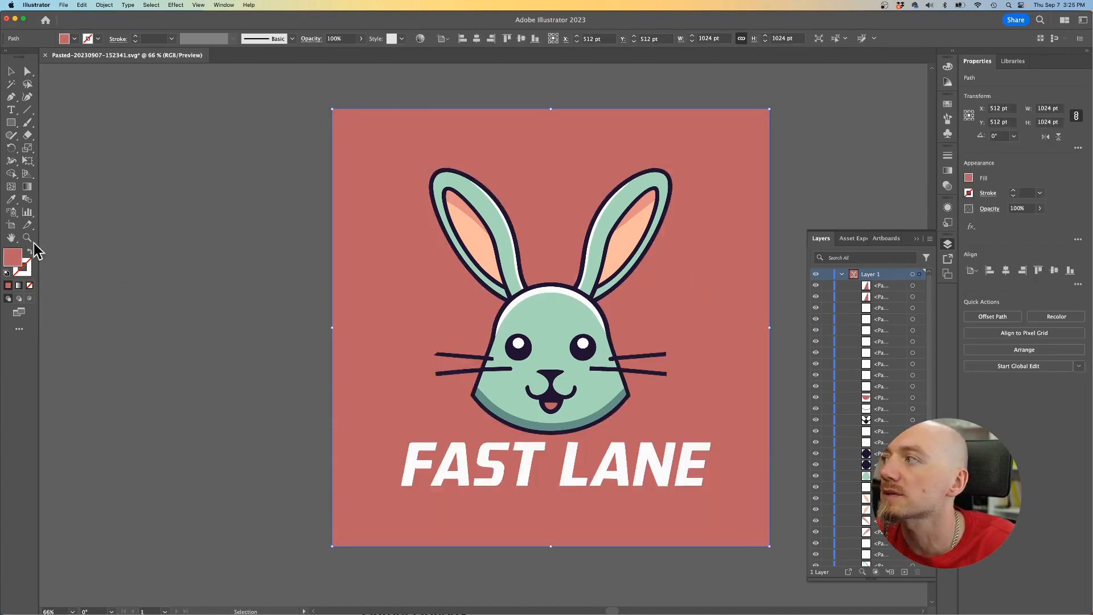
# - With the salmon background selected in Illustrator, bring up the Select menu
pyautogui.click(151, 5)
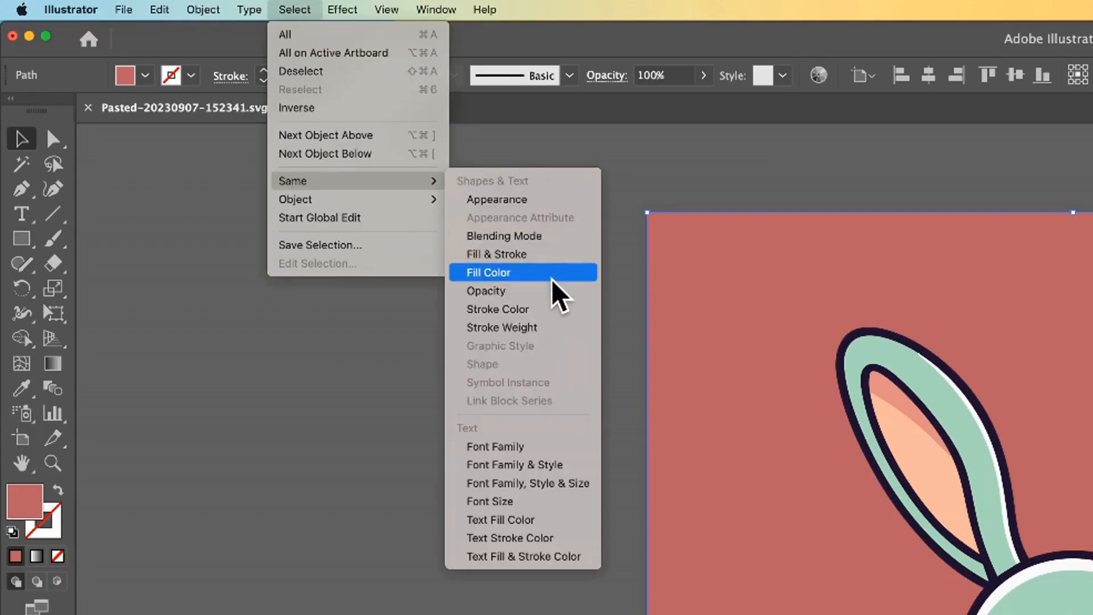
# - Select all salmon-filled shapes via Same Fill Color and recolor them to blue 64b2bc
pyautogui.click(488, 273)
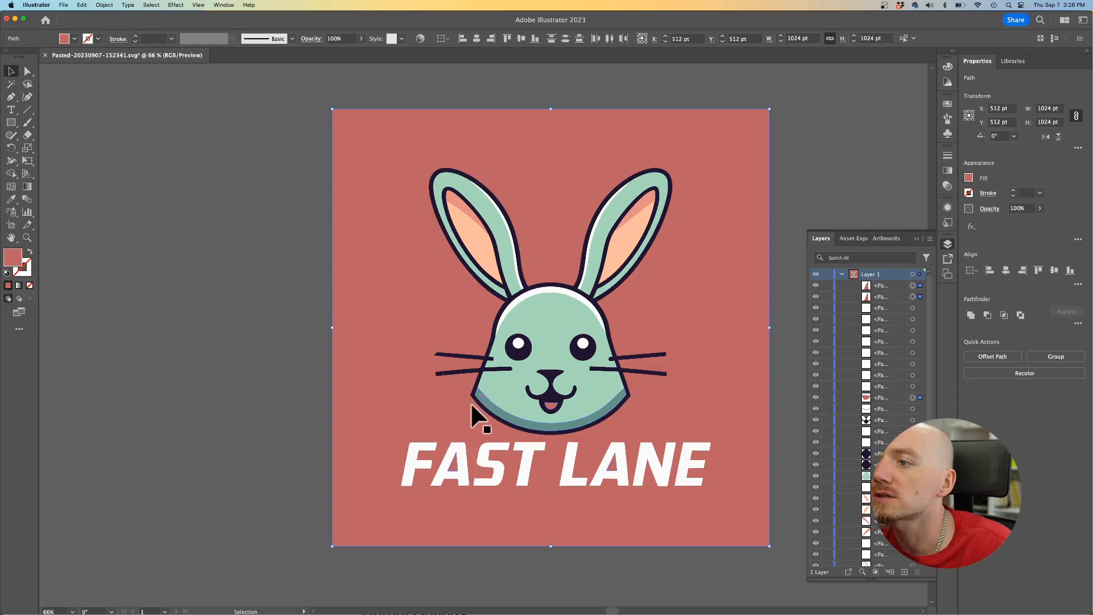
pyautogui.moveTo(621, 477)
pyautogui.write('64b2bc')
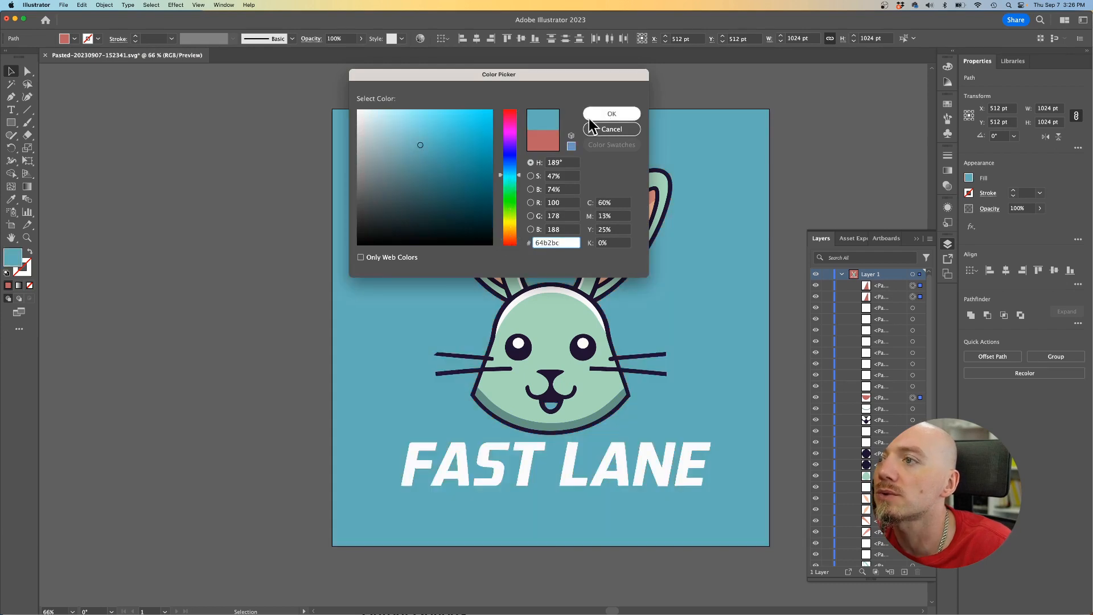
pyautogui.click(611, 129)
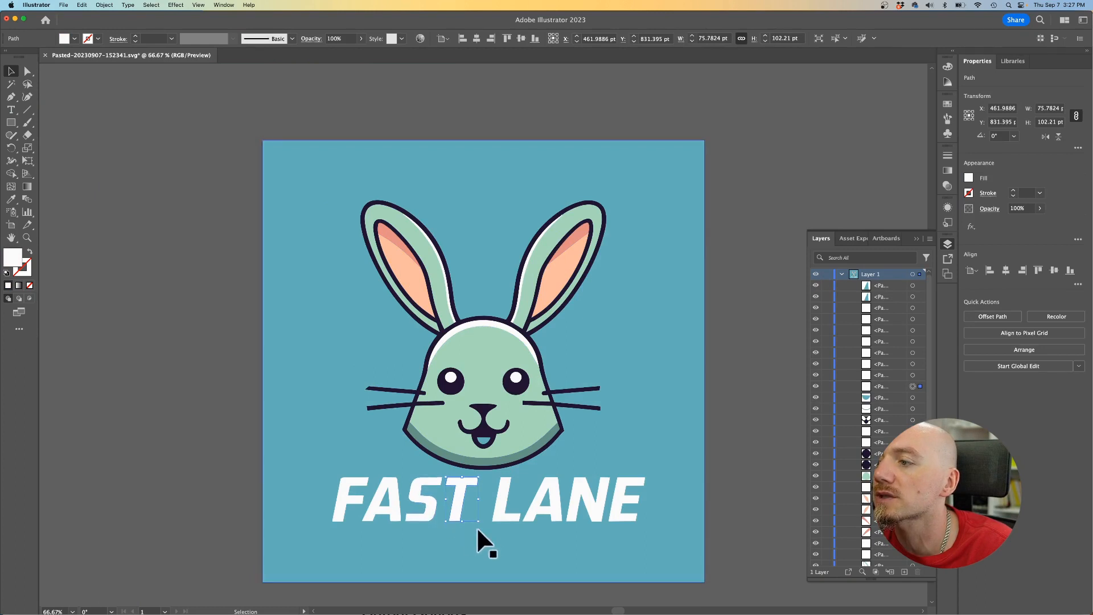
pyautogui.moveTo(715, 460)
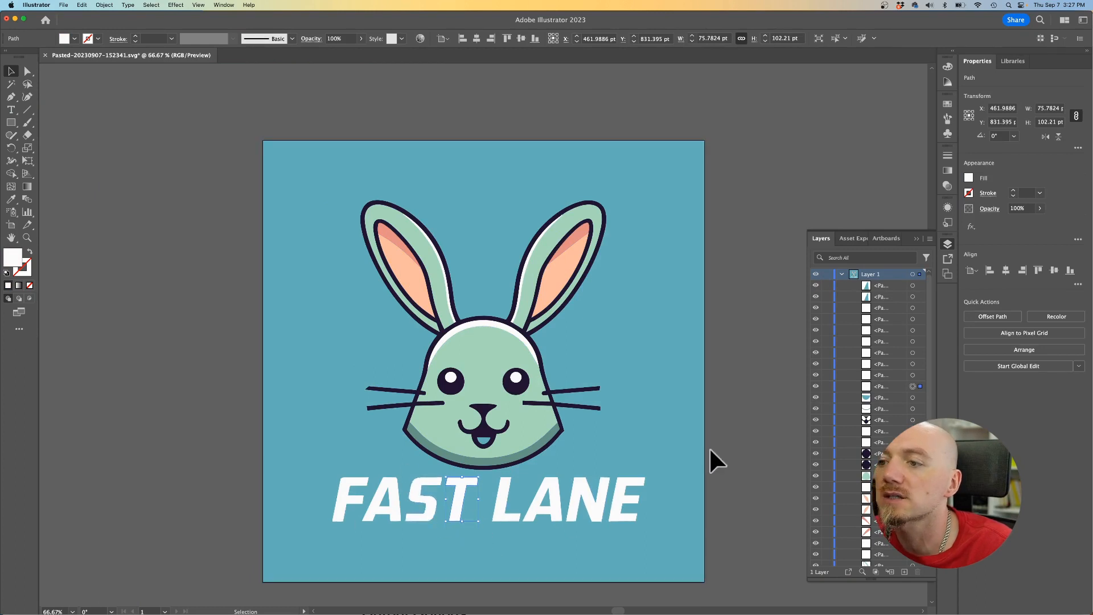